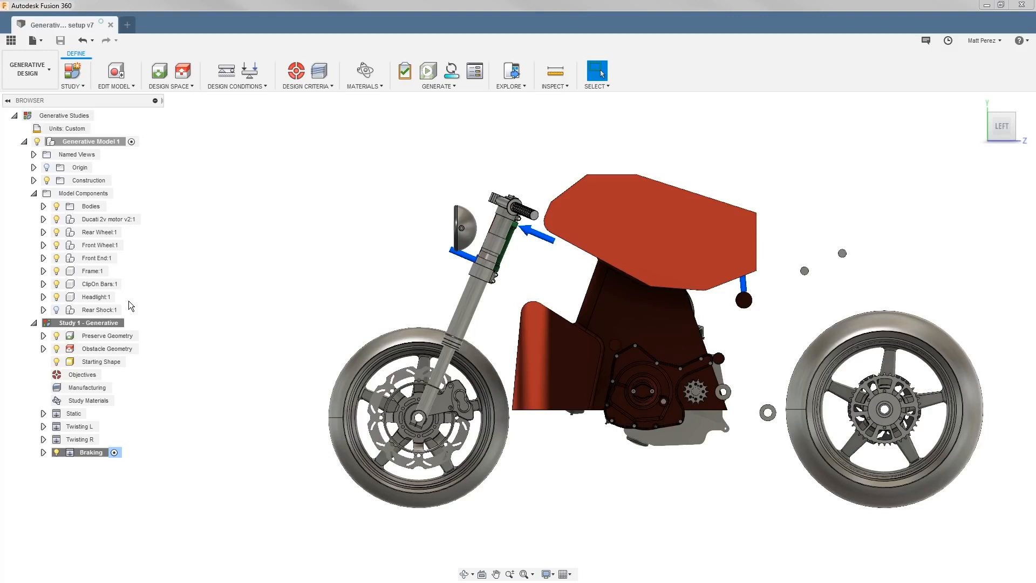
# Submit the generative study for cloud generation via Generate 1 Study after checking credits.
pyautogui.click(440, 77)
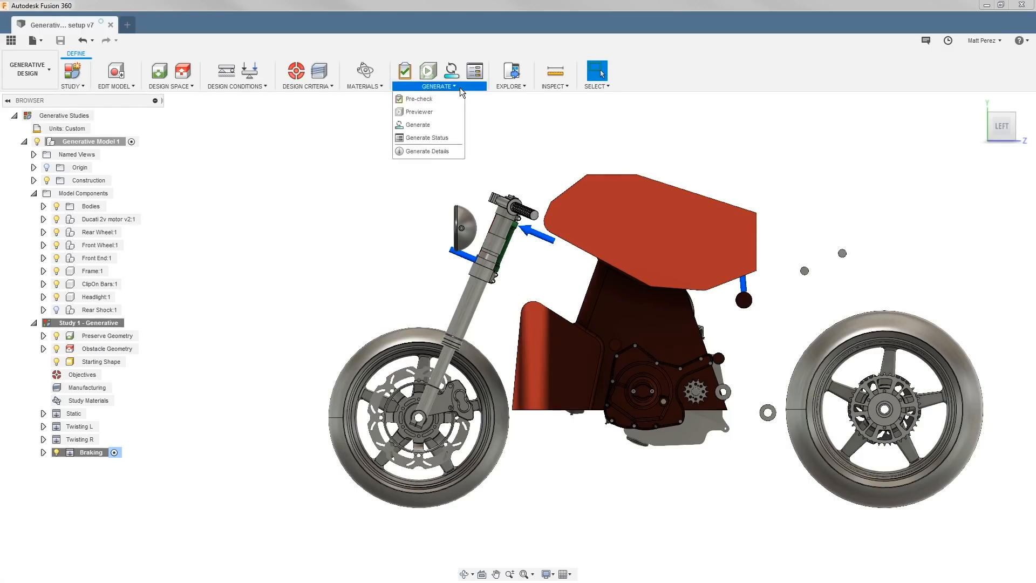
pyautogui.moveTo(416, 98)
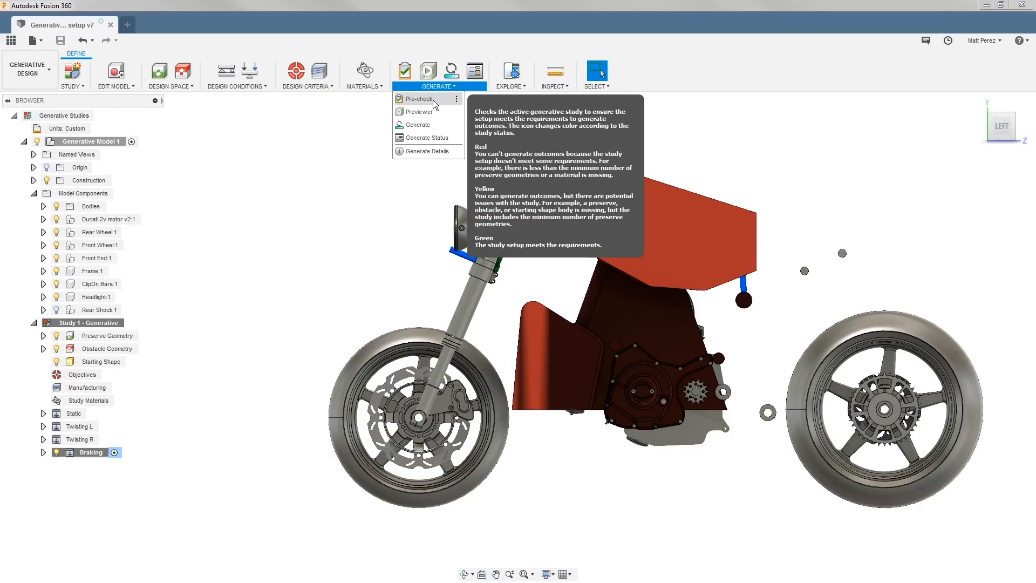
pyautogui.moveTo(417, 111)
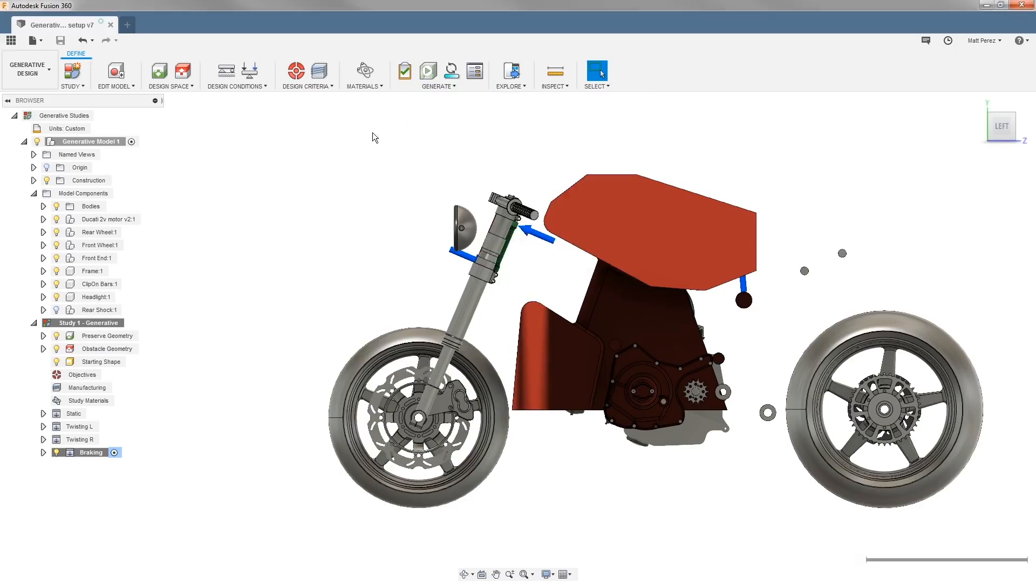
pyautogui.moveTo(358, 146)
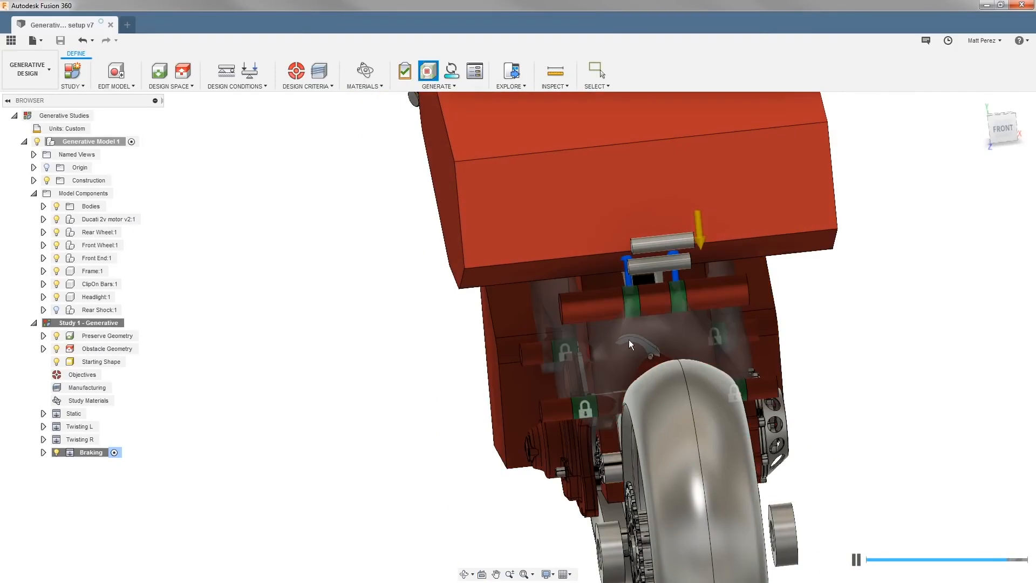
pyautogui.click(855, 560)
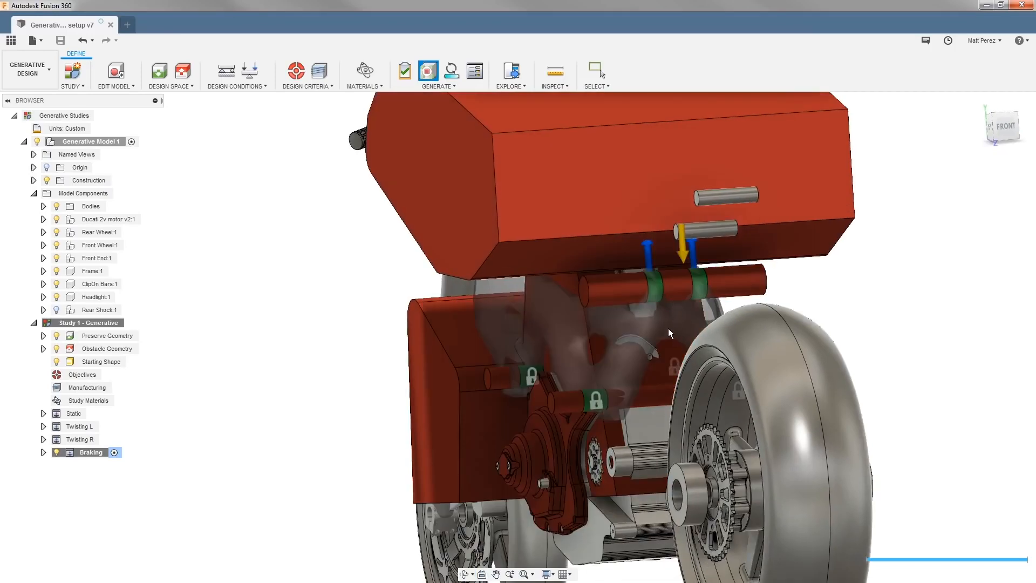
pyautogui.moveTo(672, 314)
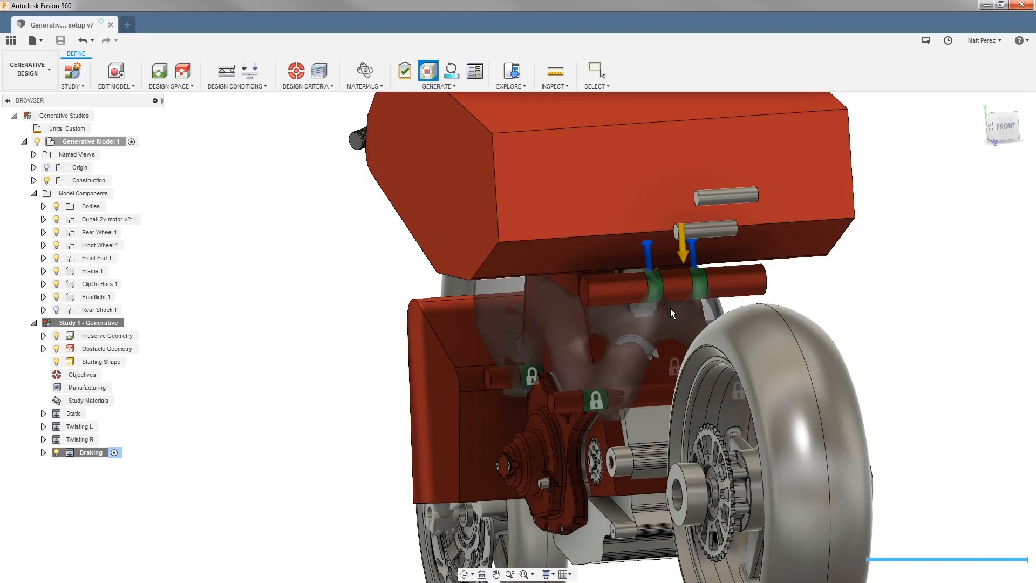
pyautogui.moveTo(667, 331)
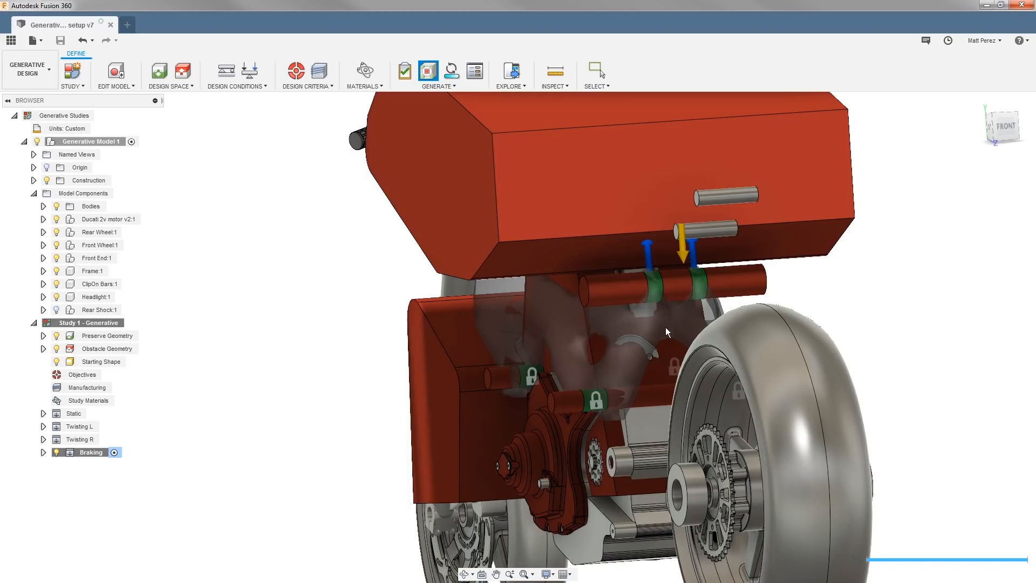
pyautogui.moveTo(659, 327)
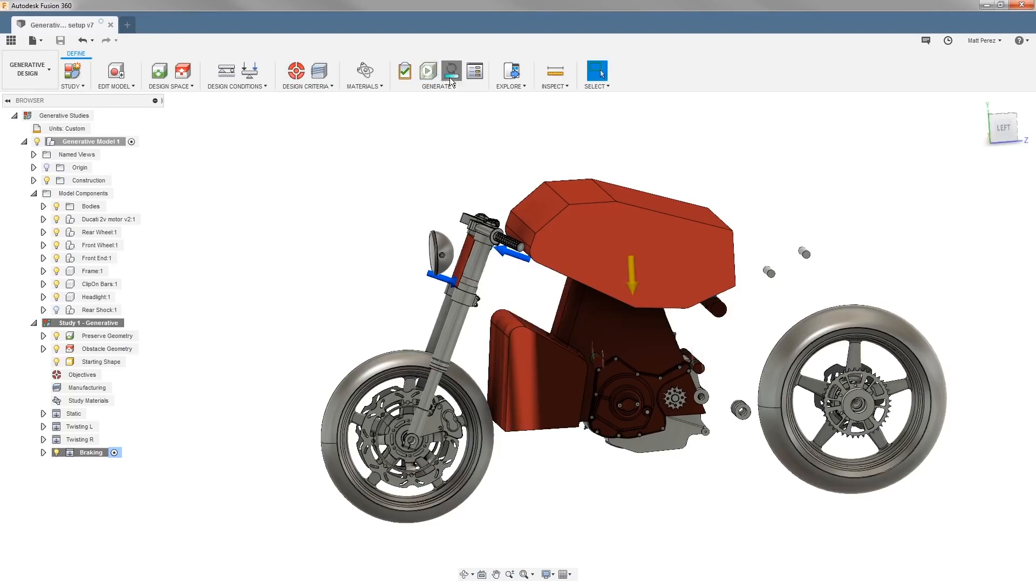
pyautogui.click(427, 69)
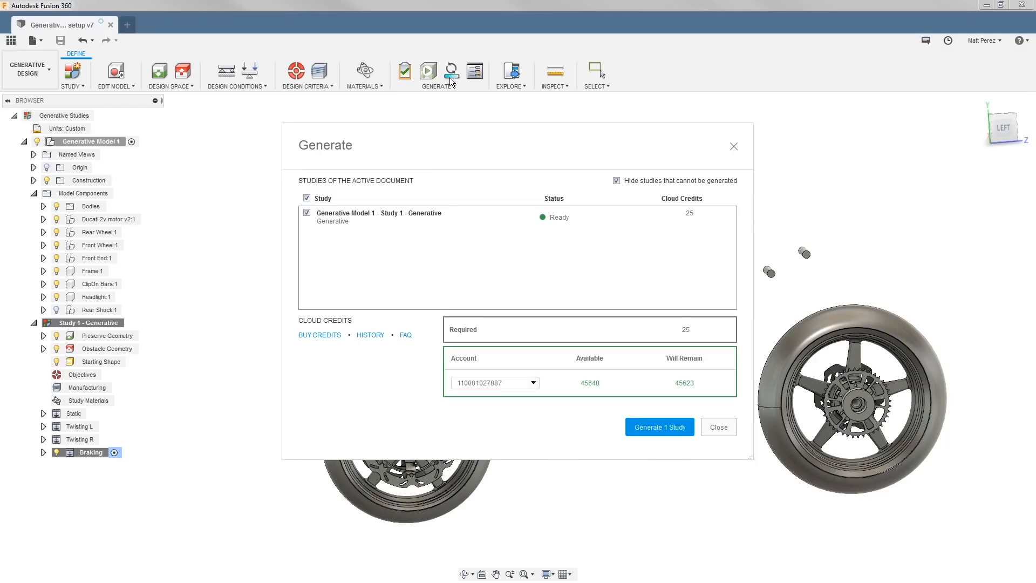
pyautogui.moveTo(659, 426)
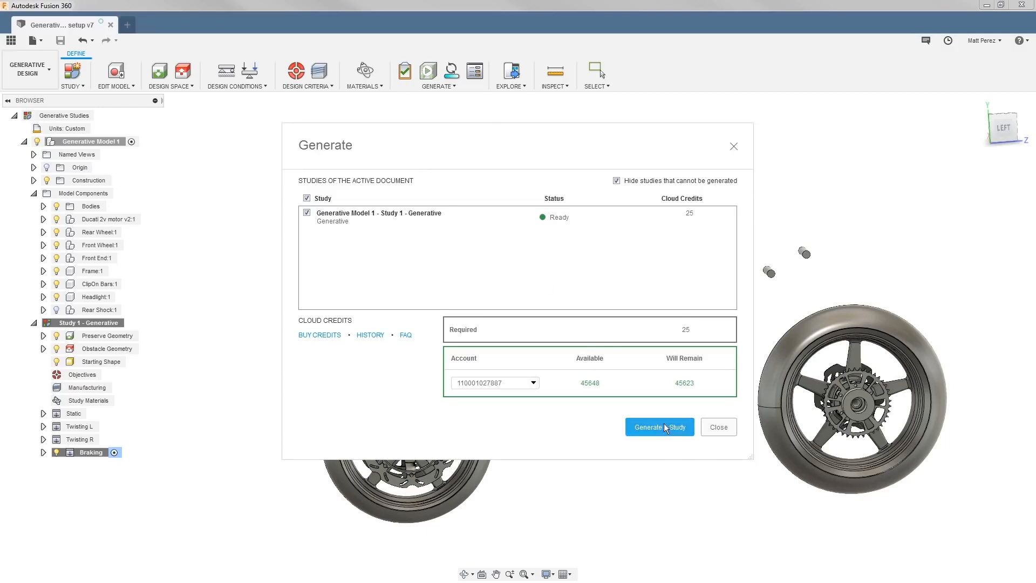
pyautogui.click(659, 427)
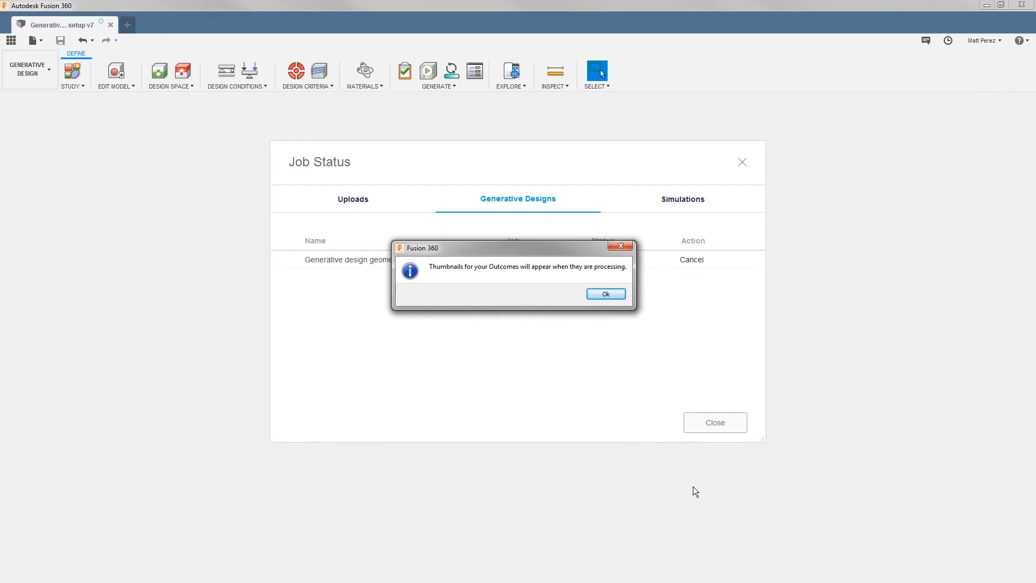
pyautogui.moveTo(673, 390)
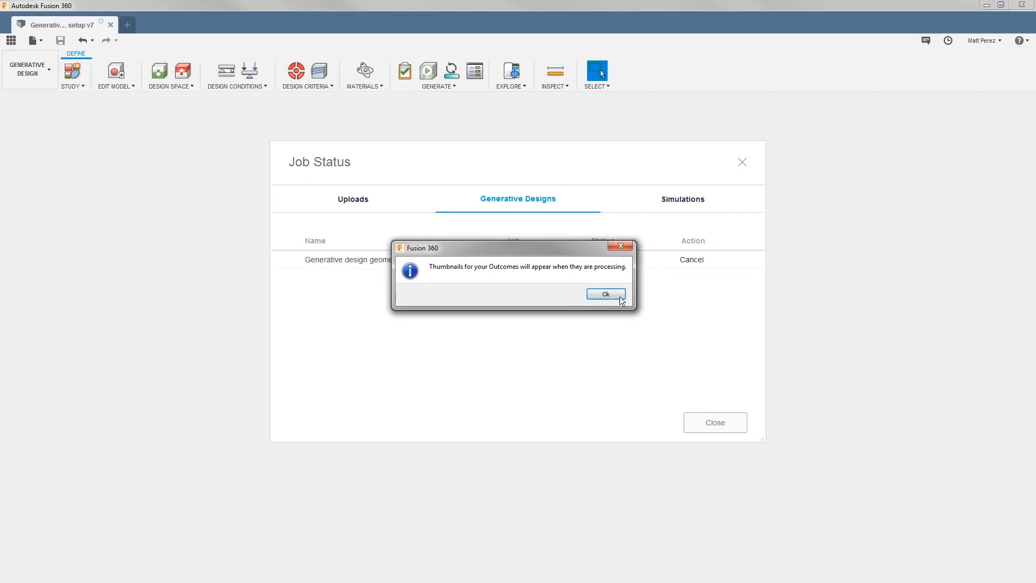
pyautogui.moveTo(614, 294)
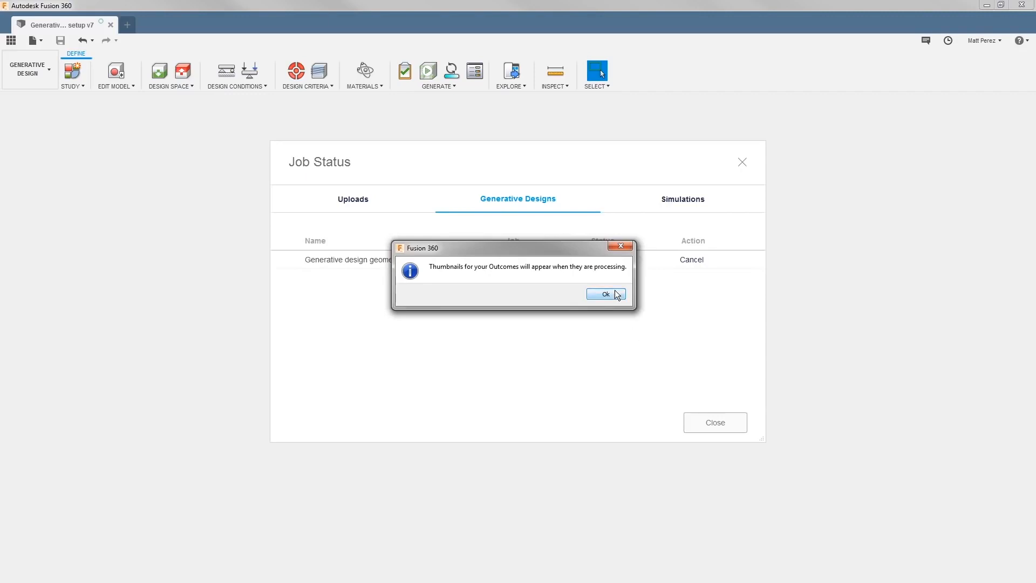
# Acknowledge the thumbnails notice and close the Job Status dialog to reach the Explore workspace.
pyautogui.click(605, 294)
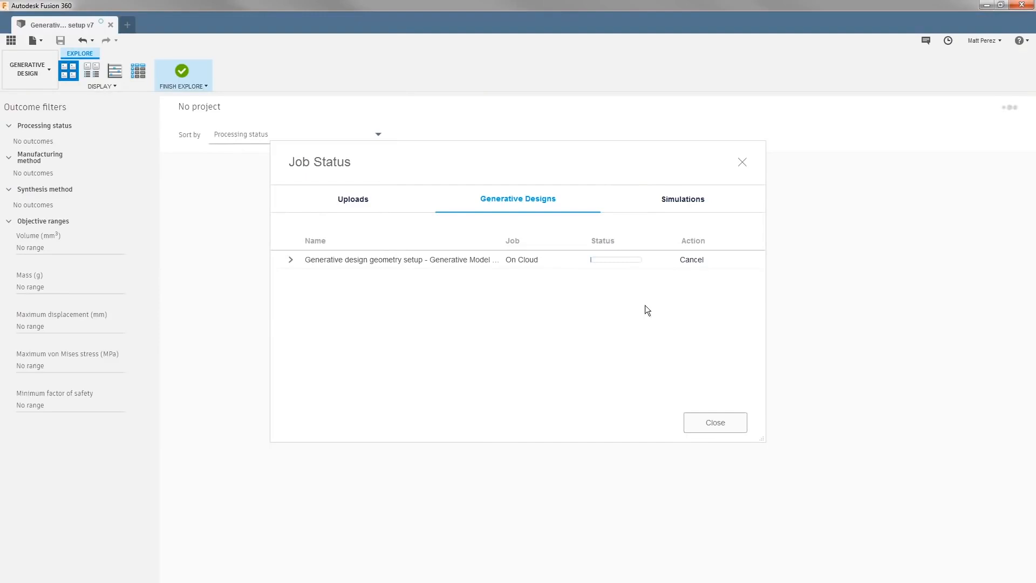
pyautogui.click(713, 422)
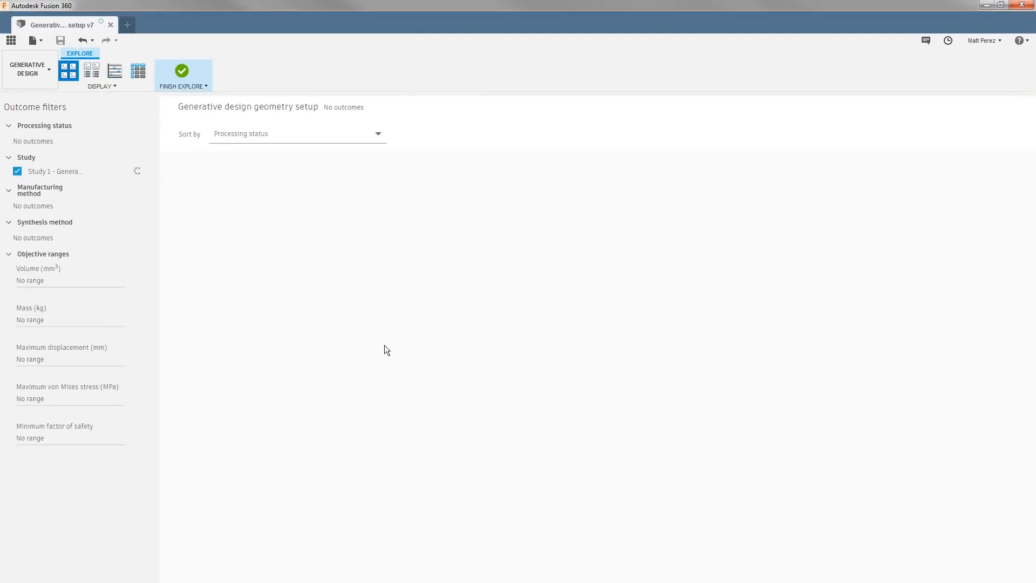
pyautogui.moveTo(380, 304)
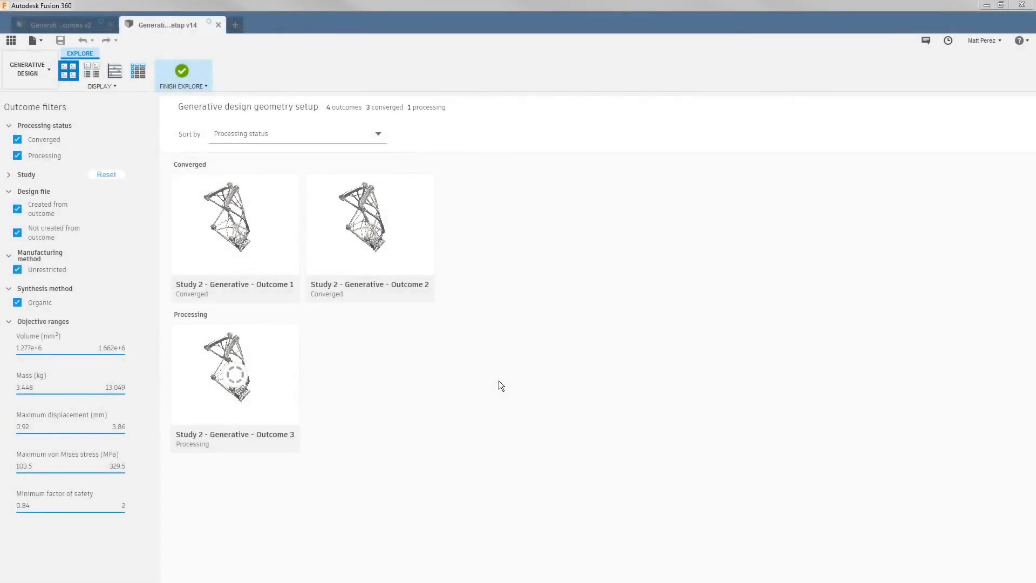
pyautogui.click(370, 221)
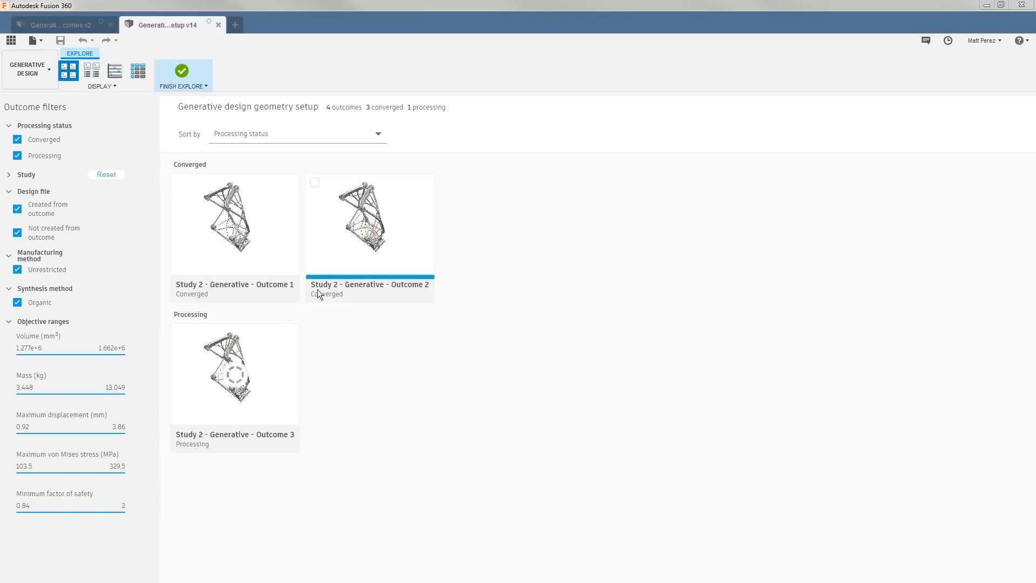
pyautogui.moveTo(276, 258)
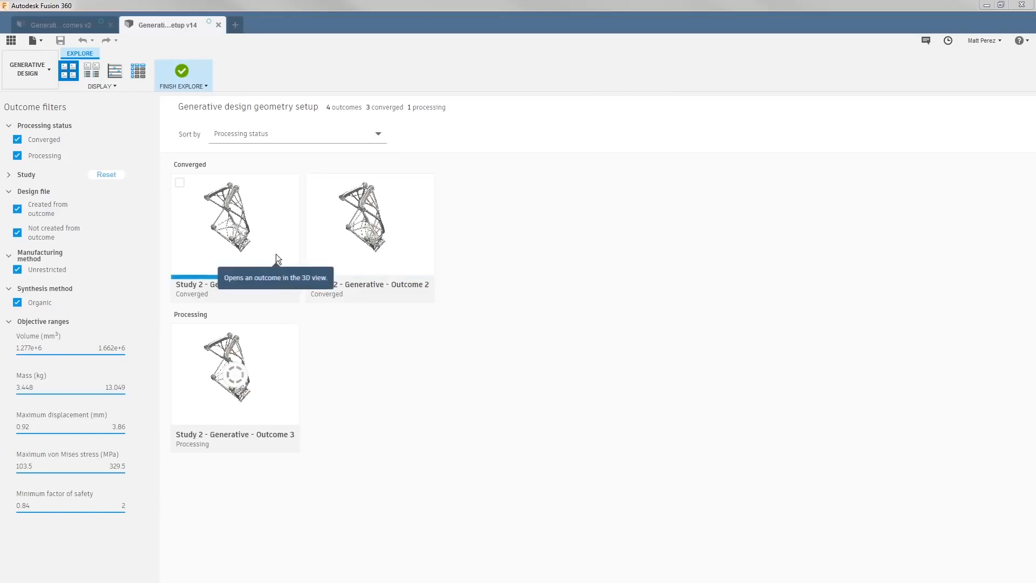
pyautogui.moveTo(235, 371)
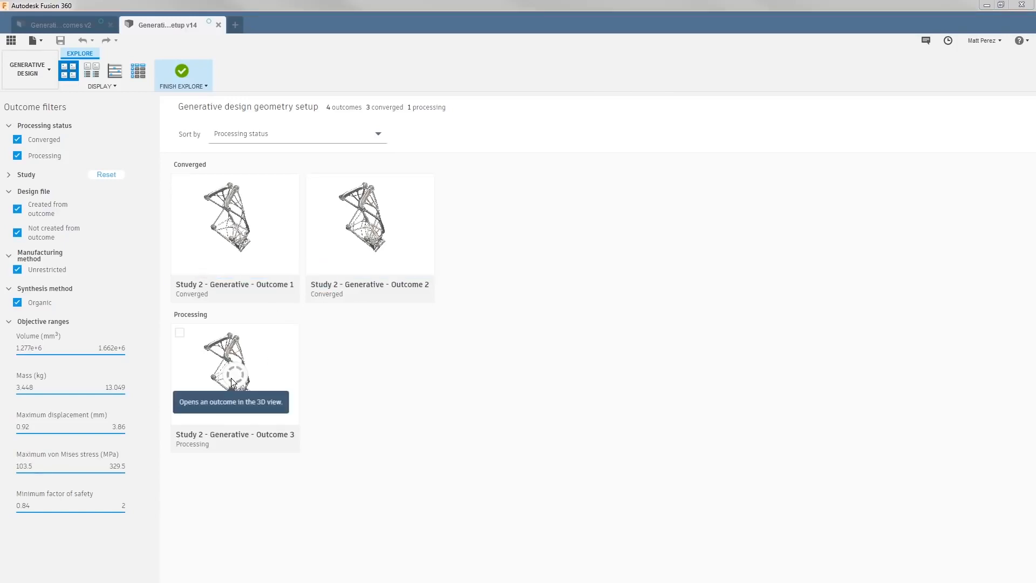
pyautogui.moveTo(398, 365)
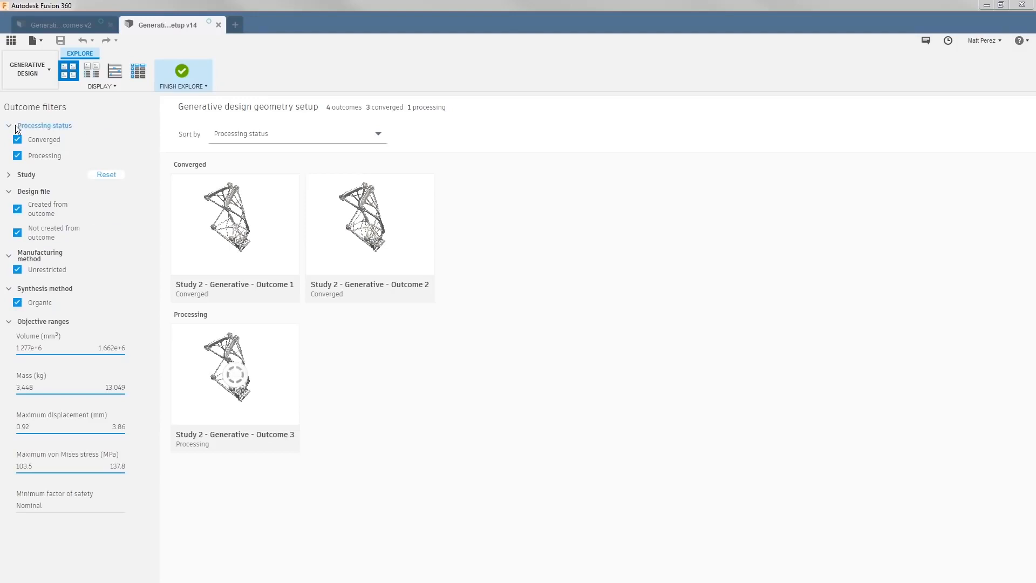
pyautogui.moveTo(23, 208)
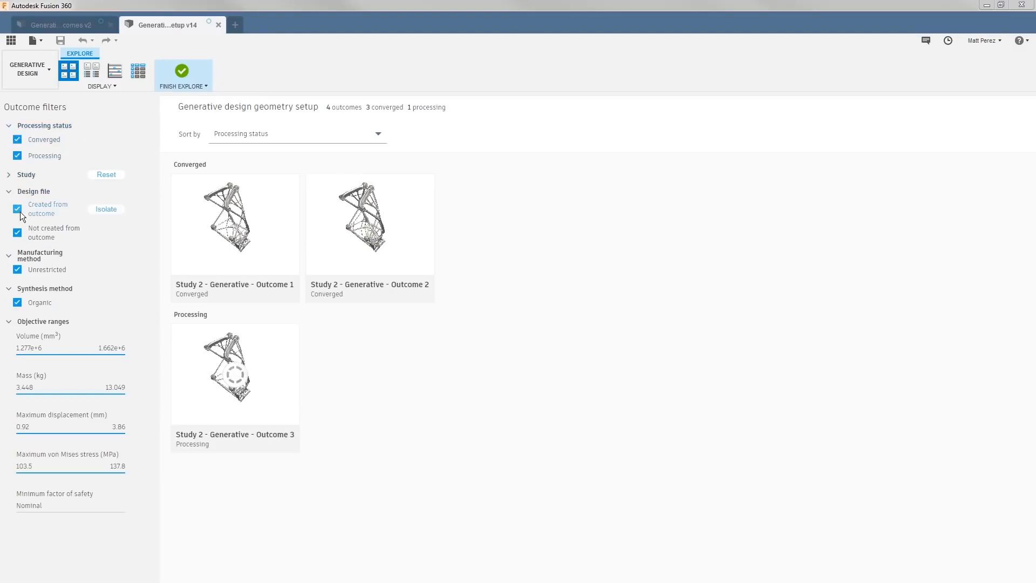
pyautogui.moveTo(16, 308)
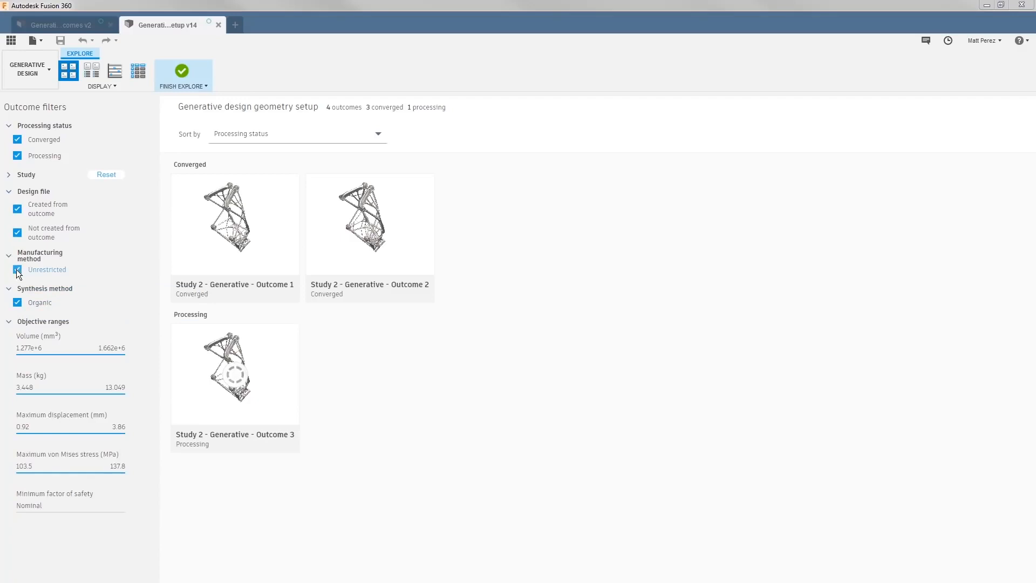
pyautogui.moveTo(17, 271)
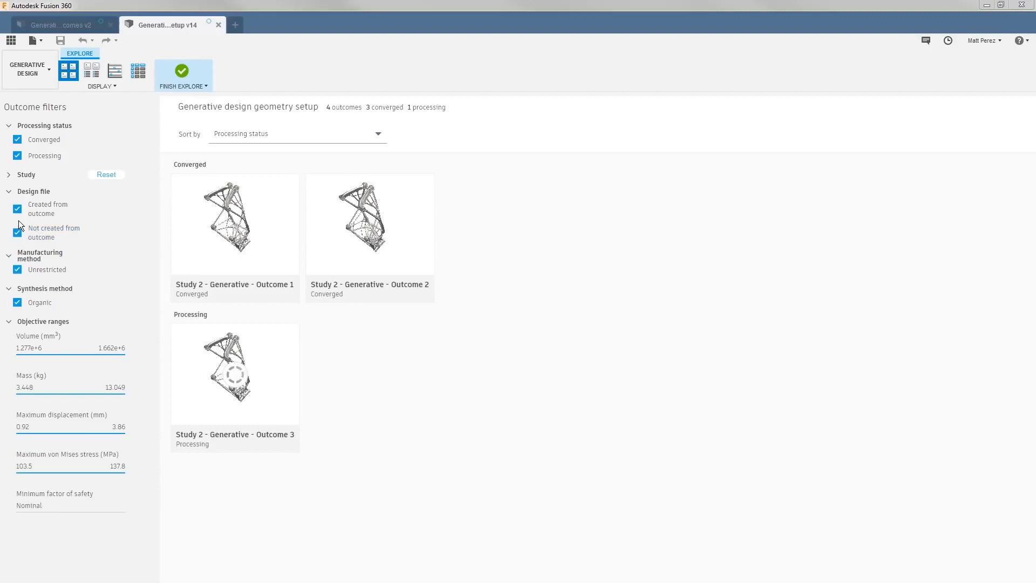
pyautogui.moveTo(17, 232)
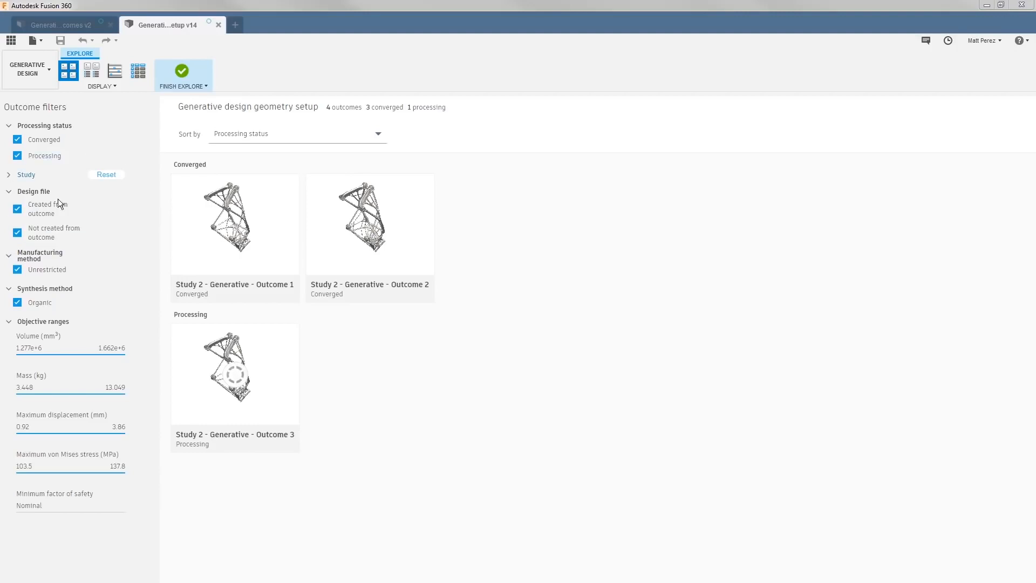
pyautogui.moveTo(126, 355)
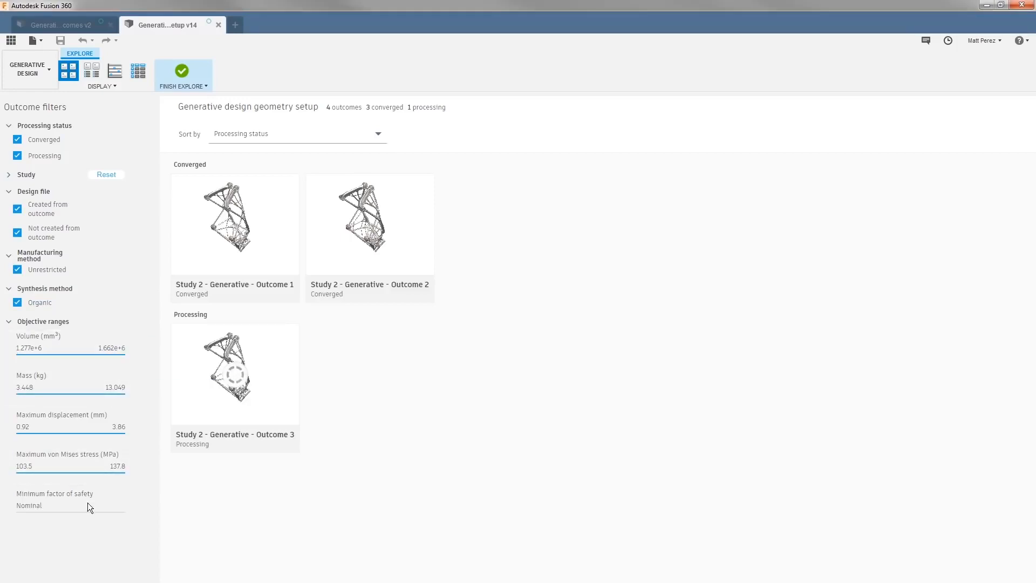
pyautogui.moveTo(98, 473)
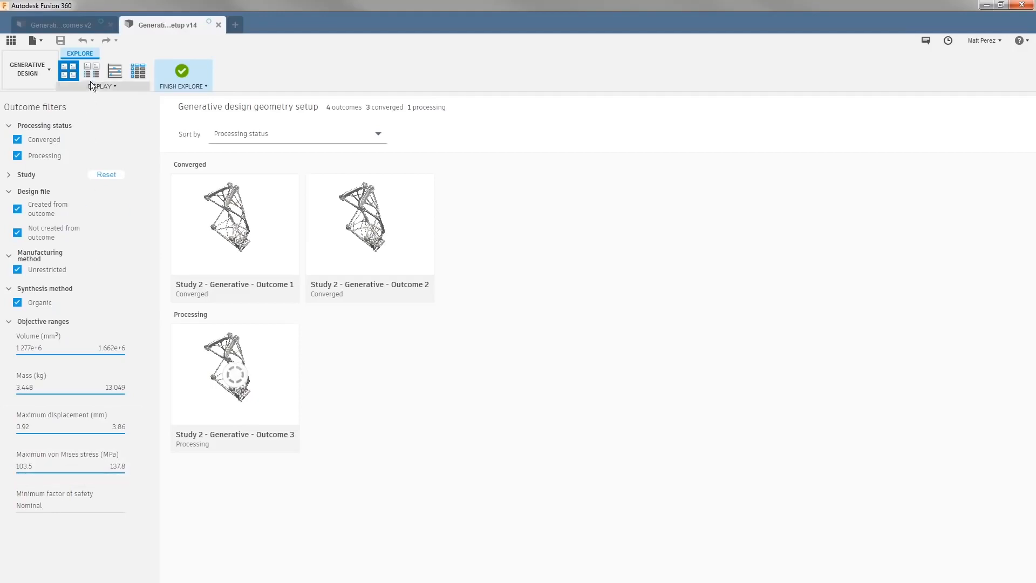
pyautogui.moveTo(93, 70)
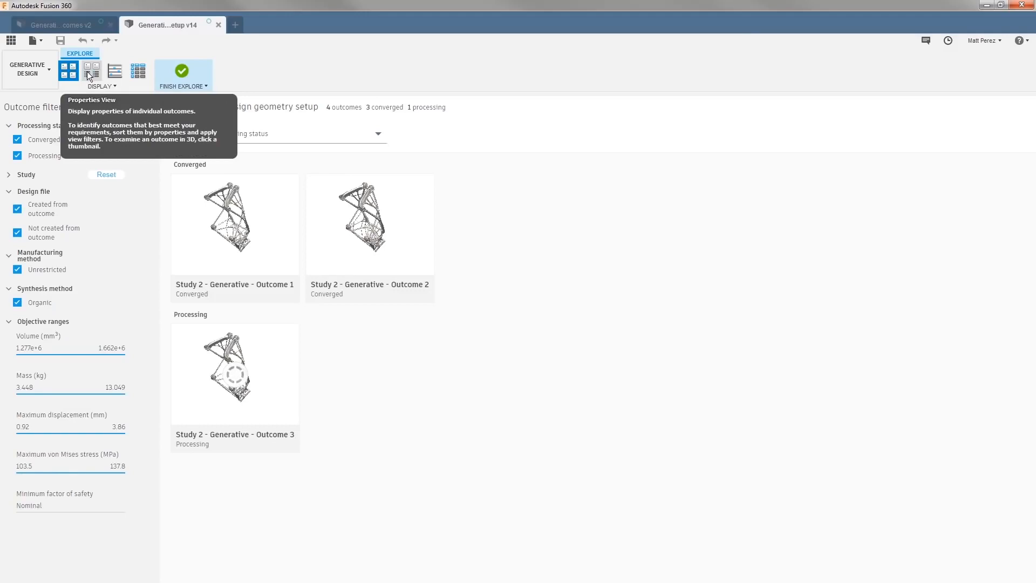
# Switch the outcome explorer to Properties View and review material, mass and stress tables.
pyautogui.click(92, 69)
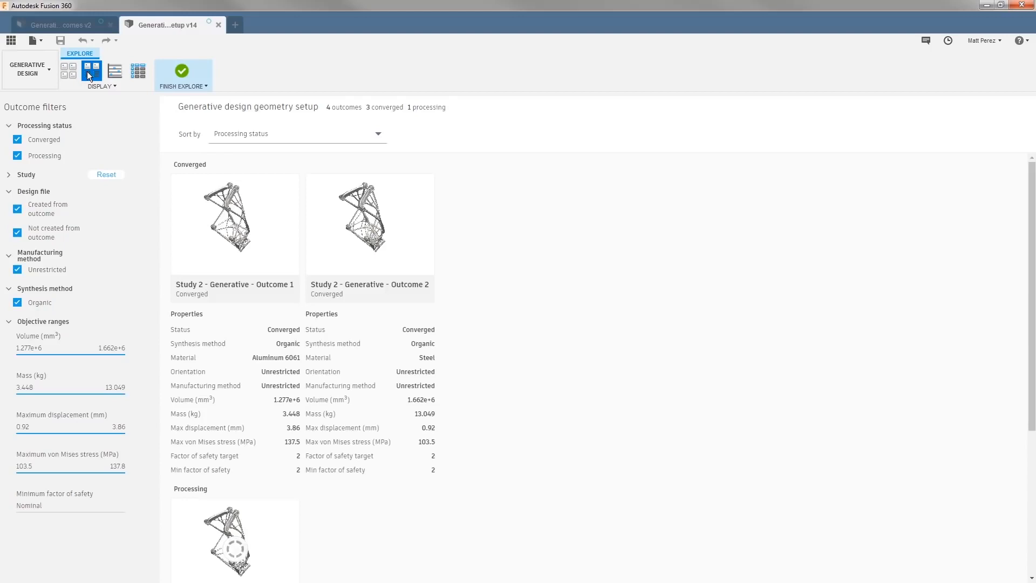
pyautogui.moveTo(512, 286)
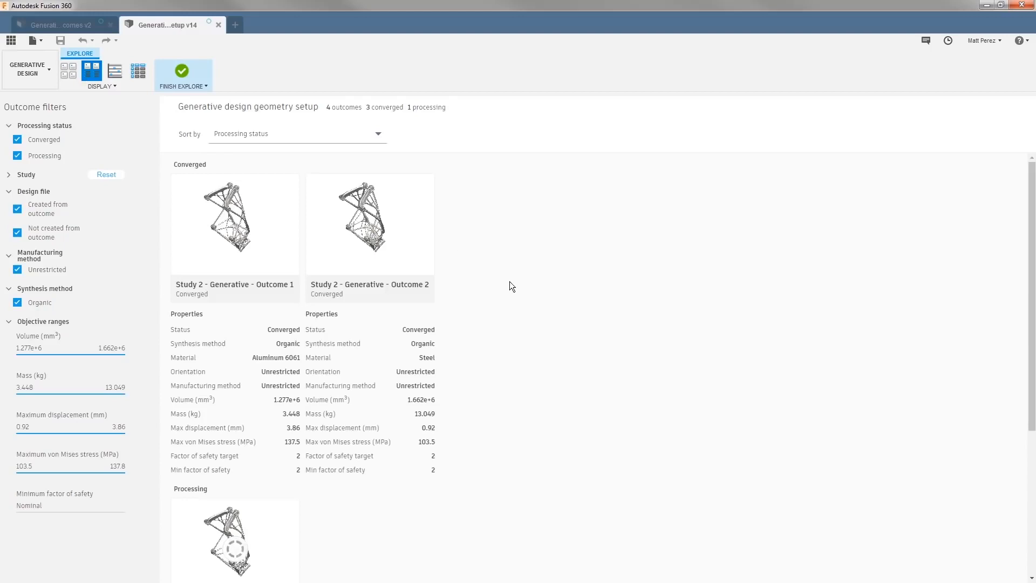
pyautogui.scroll(-3)
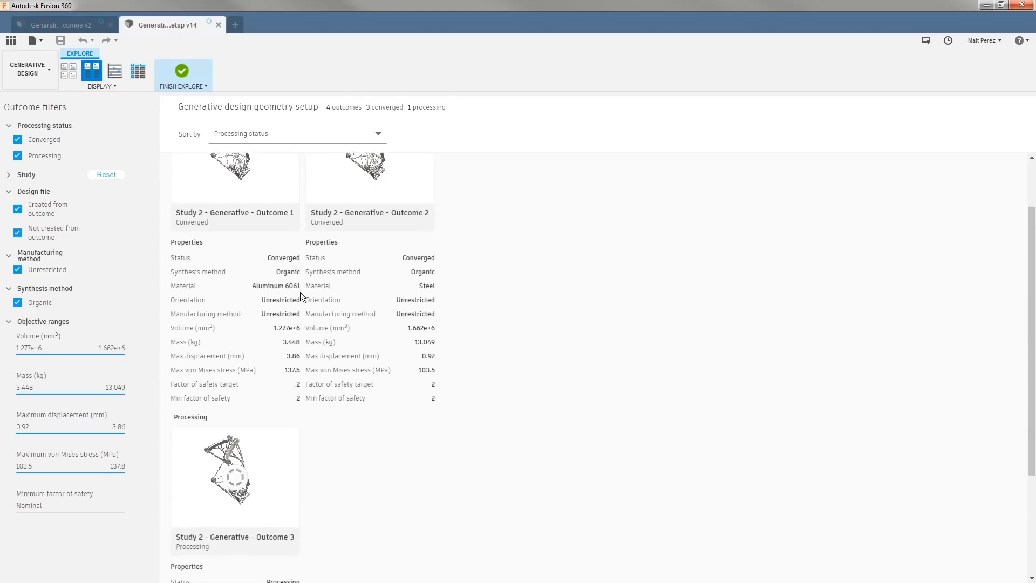
pyautogui.moveTo(325, 292)
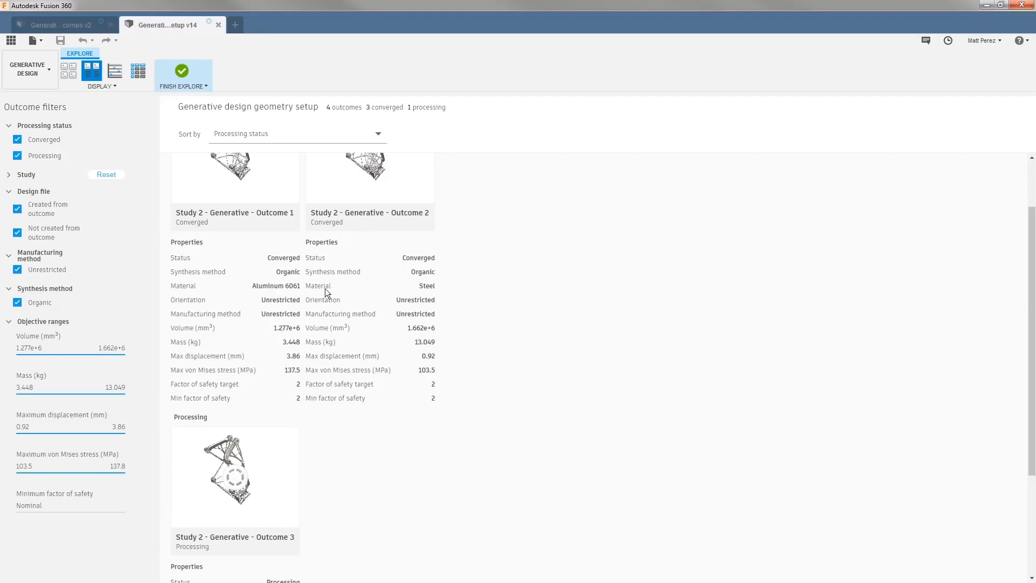
pyautogui.scroll(-3)
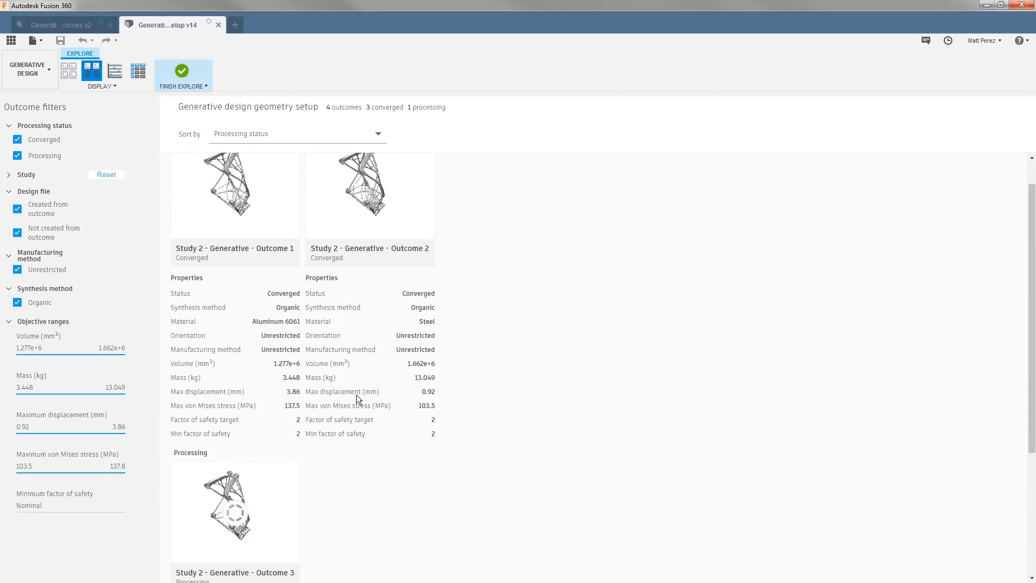
pyautogui.moveTo(270, 403)
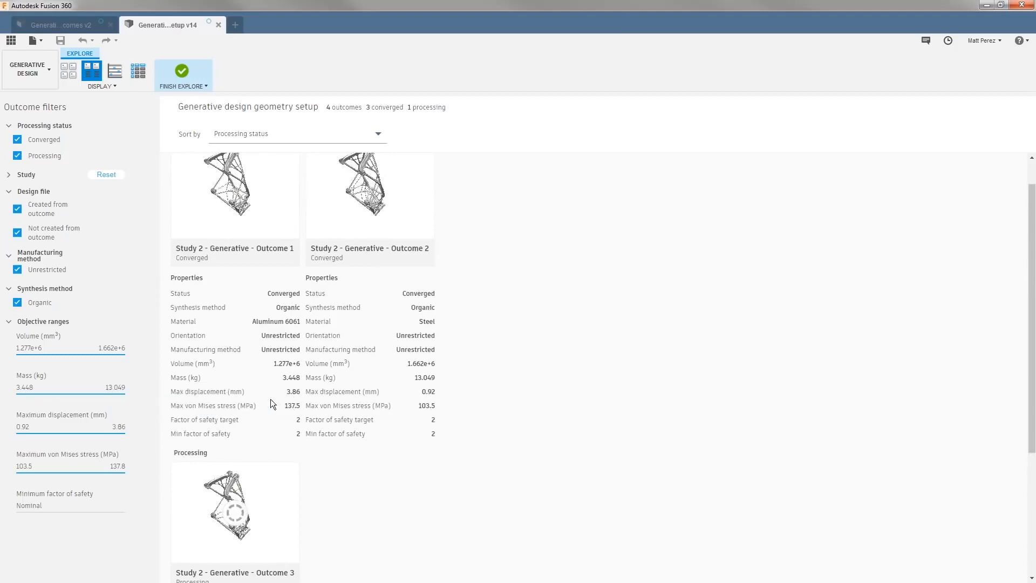
pyautogui.moveTo(185, 378)
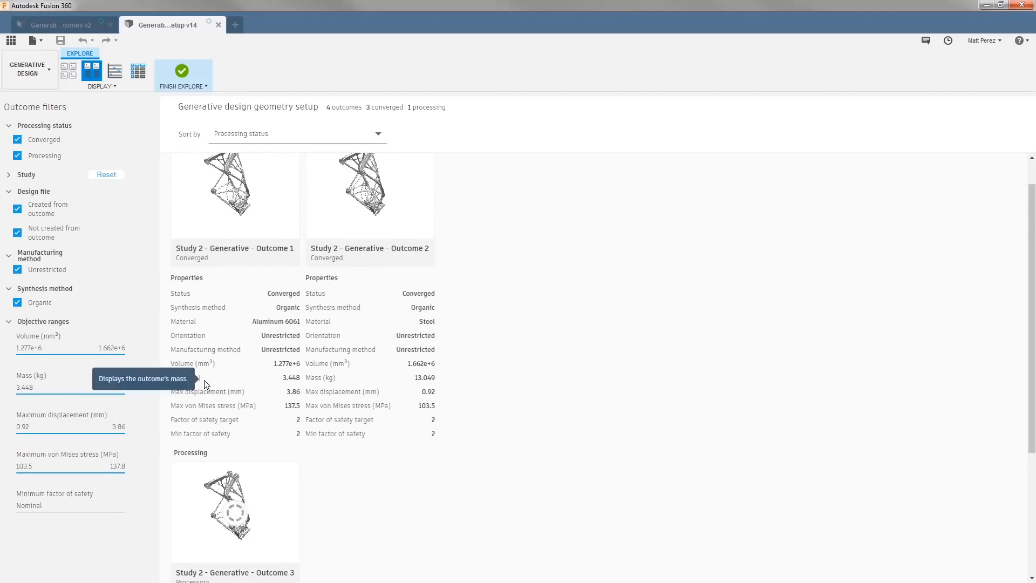
pyautogui.moveTo(519, 397)
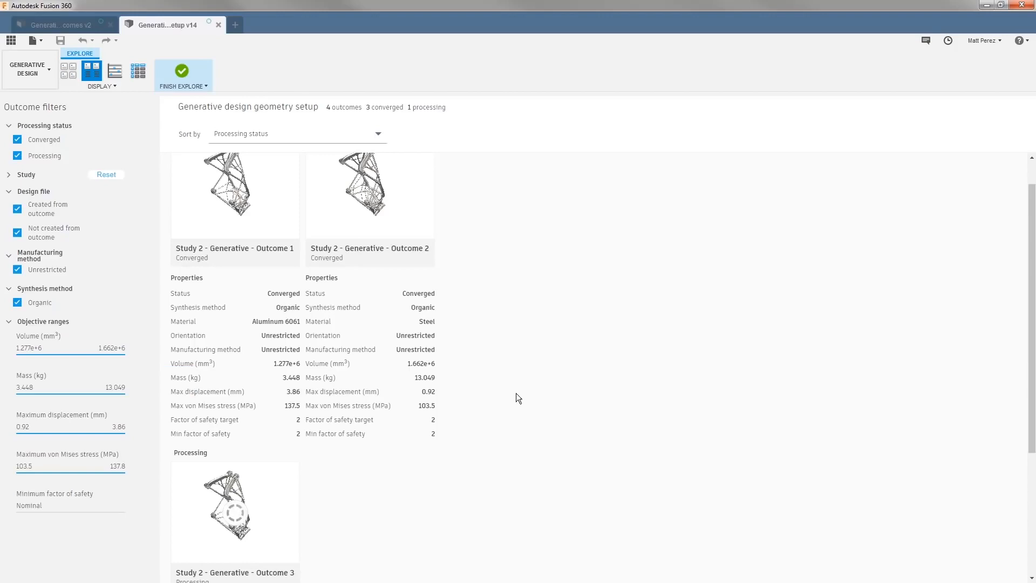
pyautogui.moveTo(440, 387)
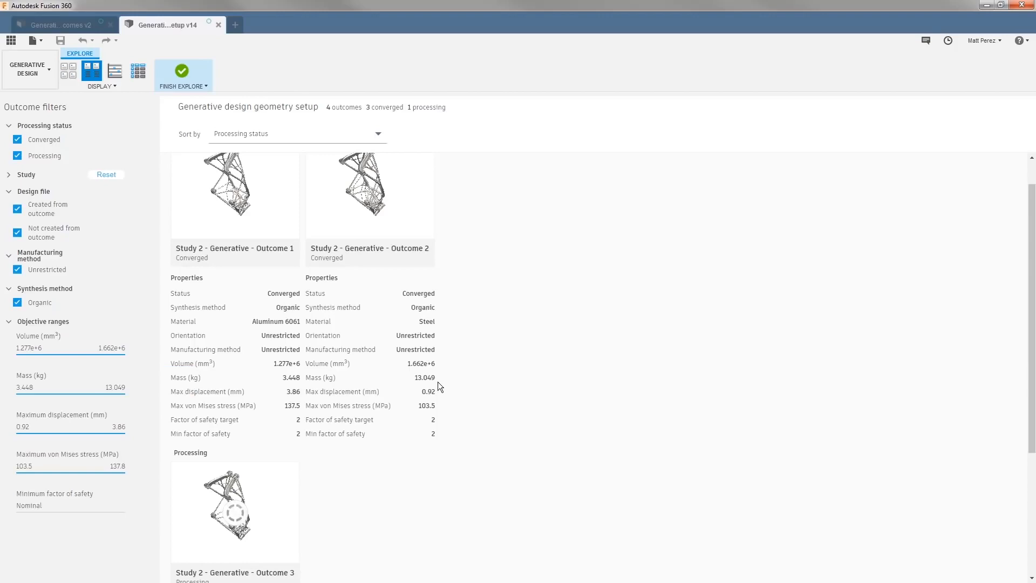
pyautogui.moveTo(430, 443)
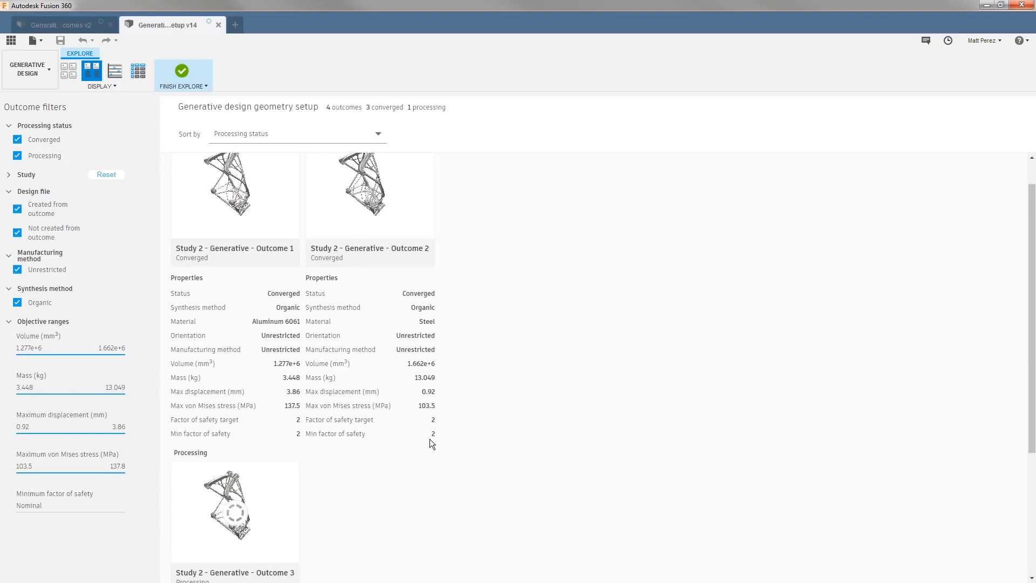
pyautogui.moveTo(451, 399)
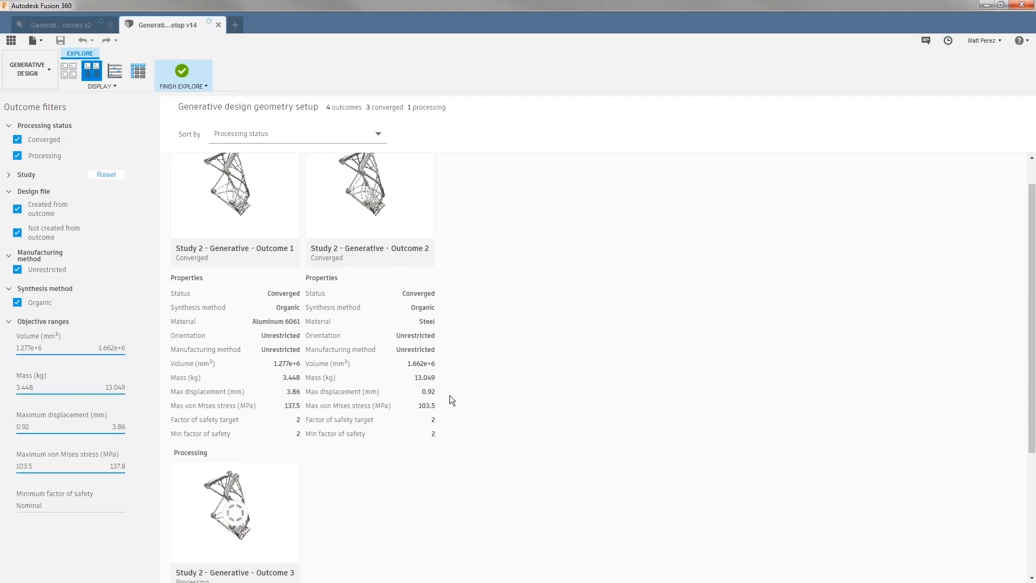
pyautogui.moveTo(449, 394)
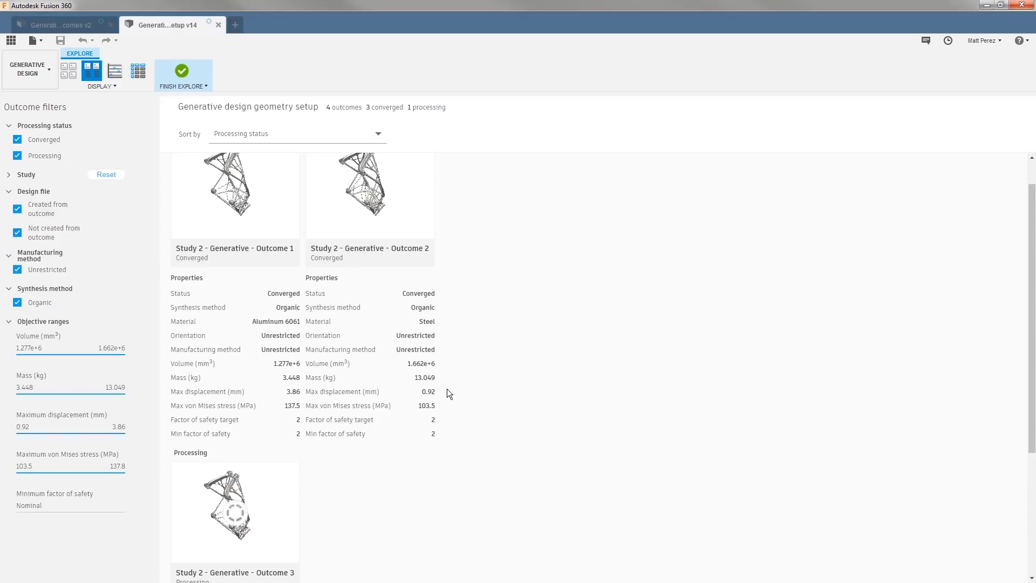
# Select Outcomes 1, 2 and 3 and open them in the side-by-side comparison view.
pyautogui.scroll(-3)
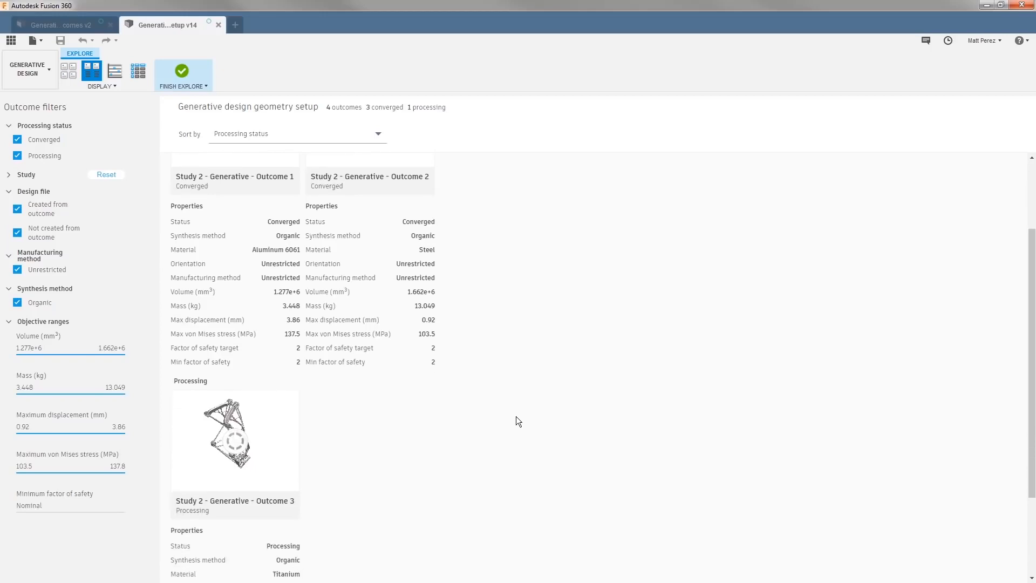
pyautogui.scroll(-3)
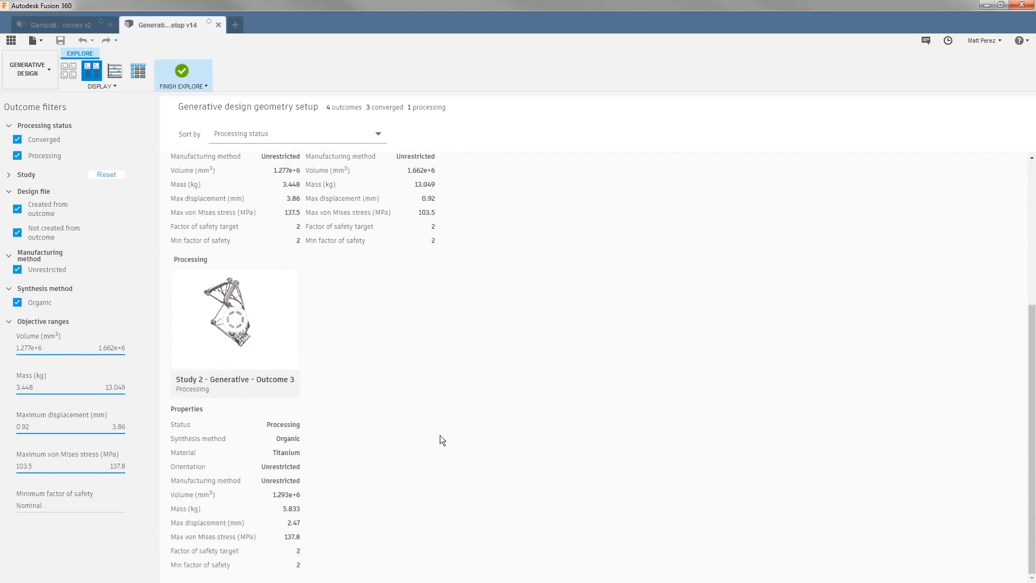
pyautogui.moveTo(361, 494)
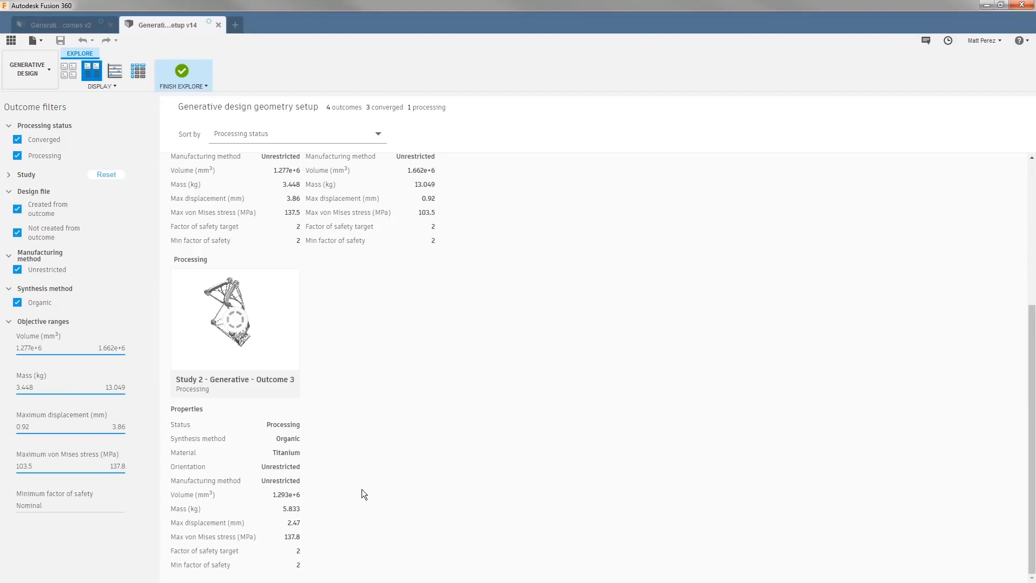
pyautogui.moveTo(317, 511)
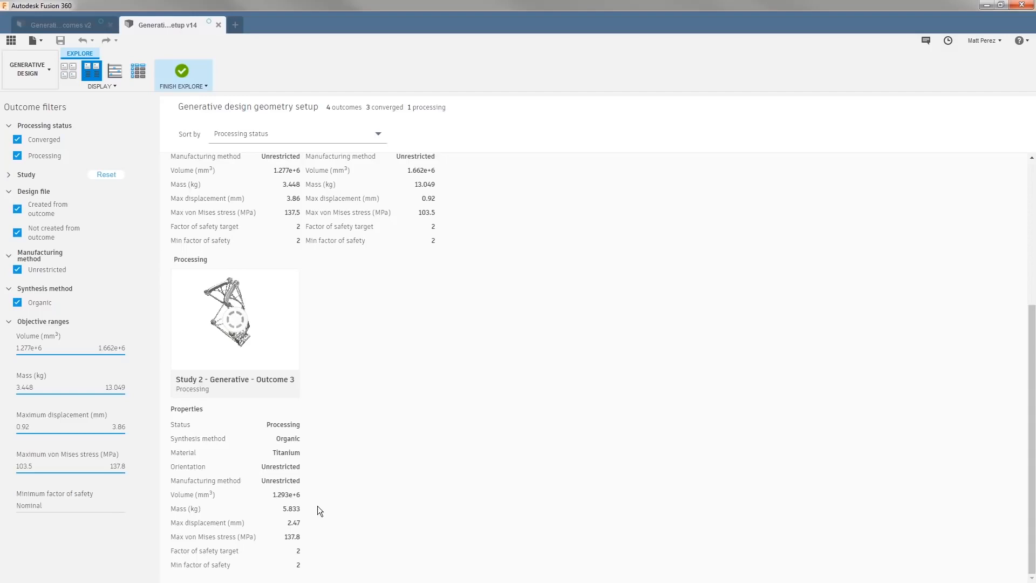
pyautogui.moveTo(267, 336)
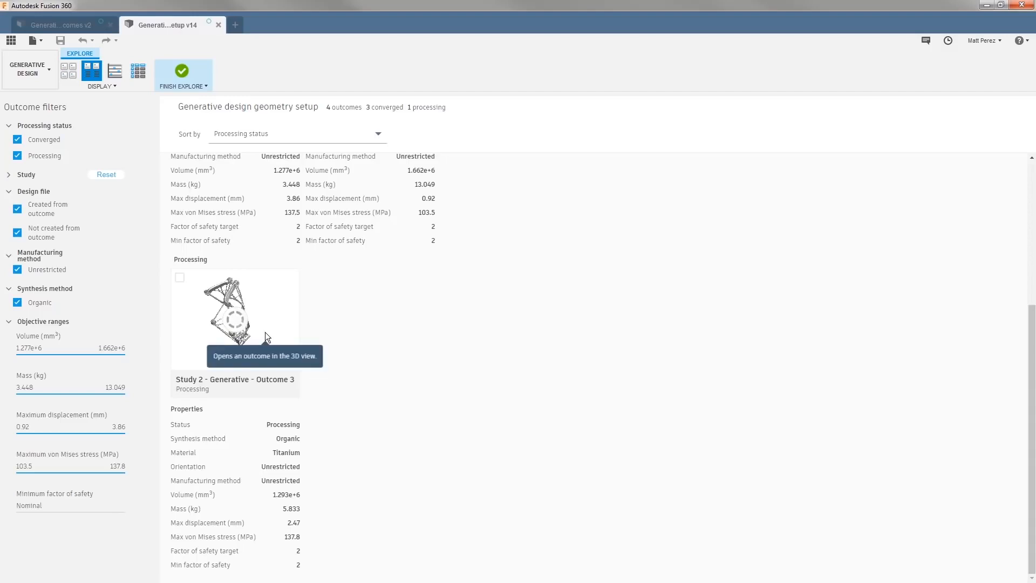
pyautogui.moveTo(178, 283)
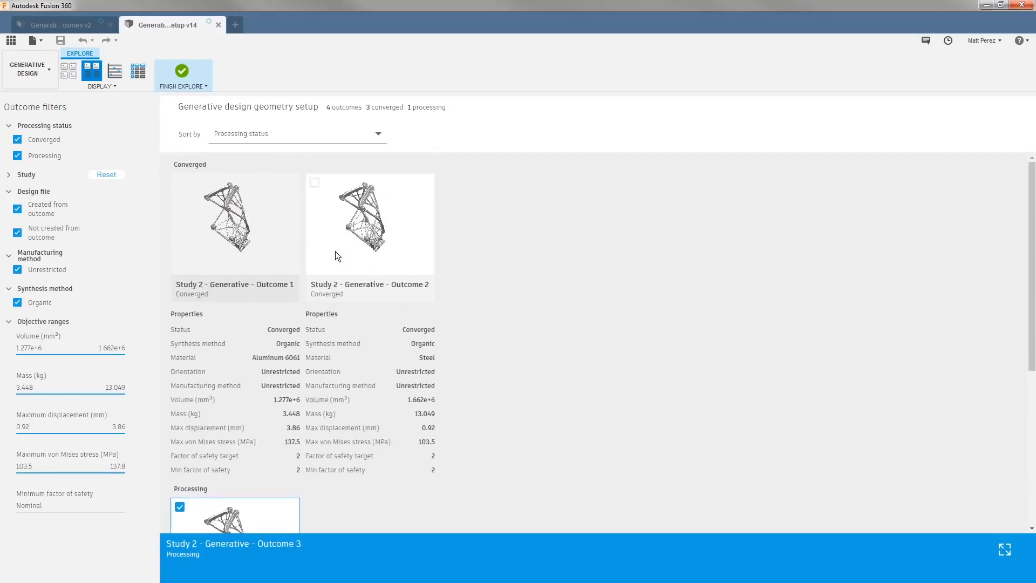
pyautogui.click(314, 183)
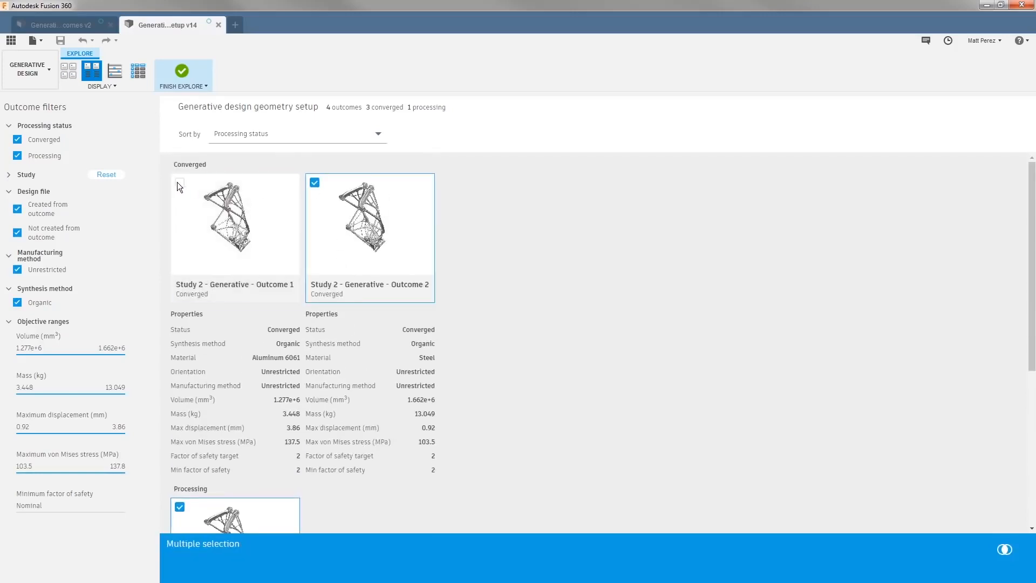
pyautogui.click(180, 182)
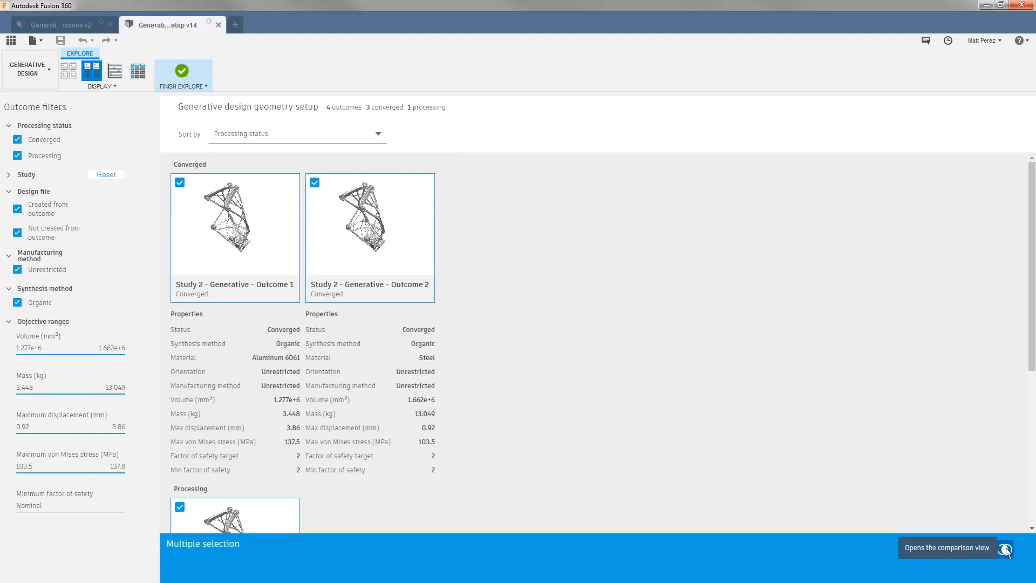
pyautogui.click(1006, 550)
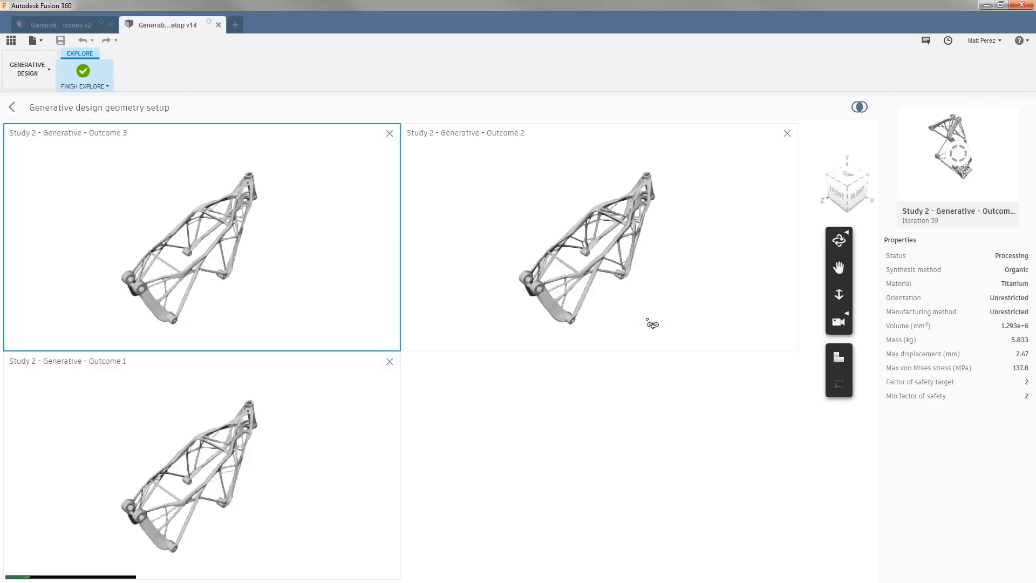
pyautogui.moveTo(227, 311)
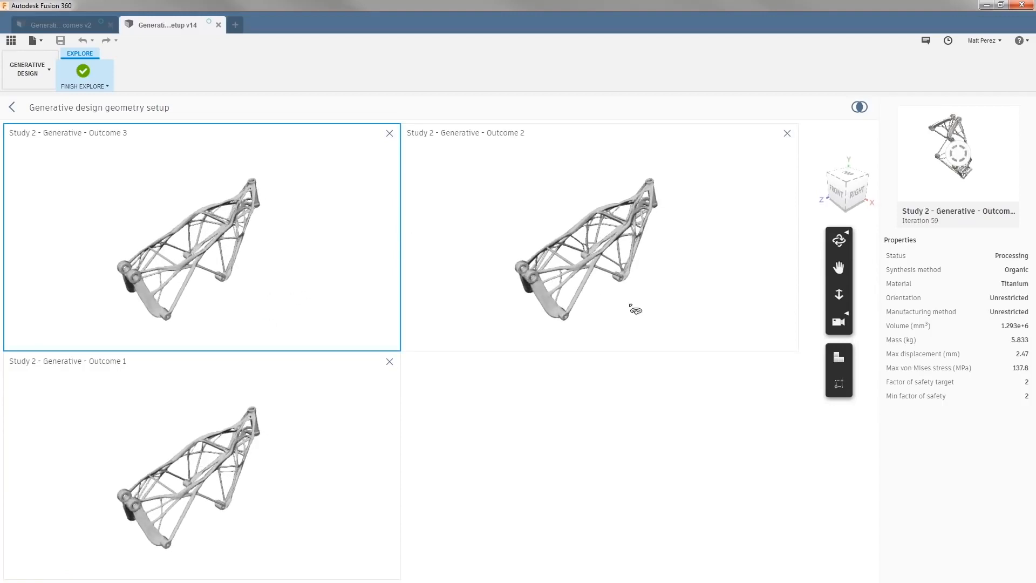
pyautogui.moveTo(1020, 252)
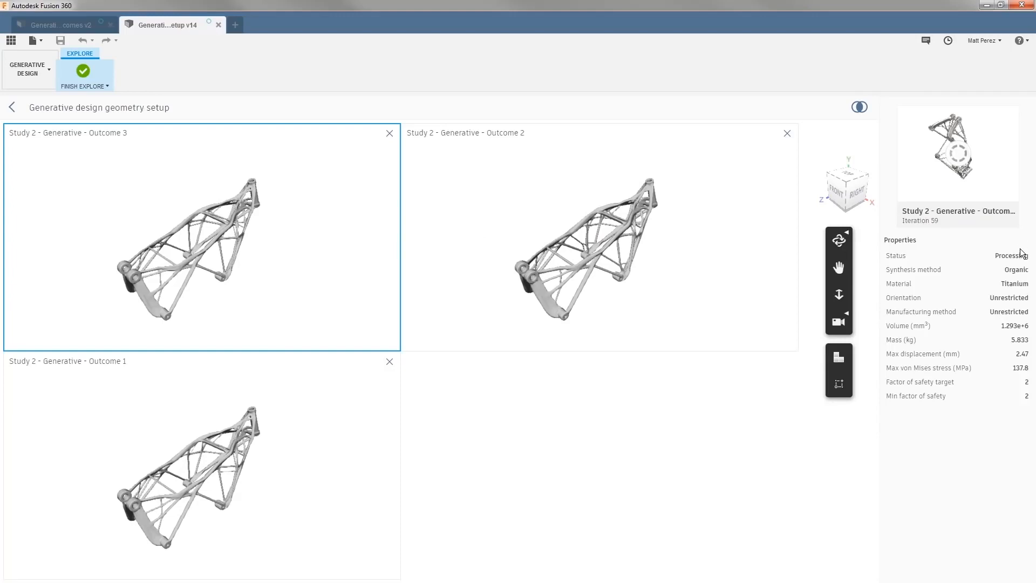
pyautogui.moveTo(944, 230)
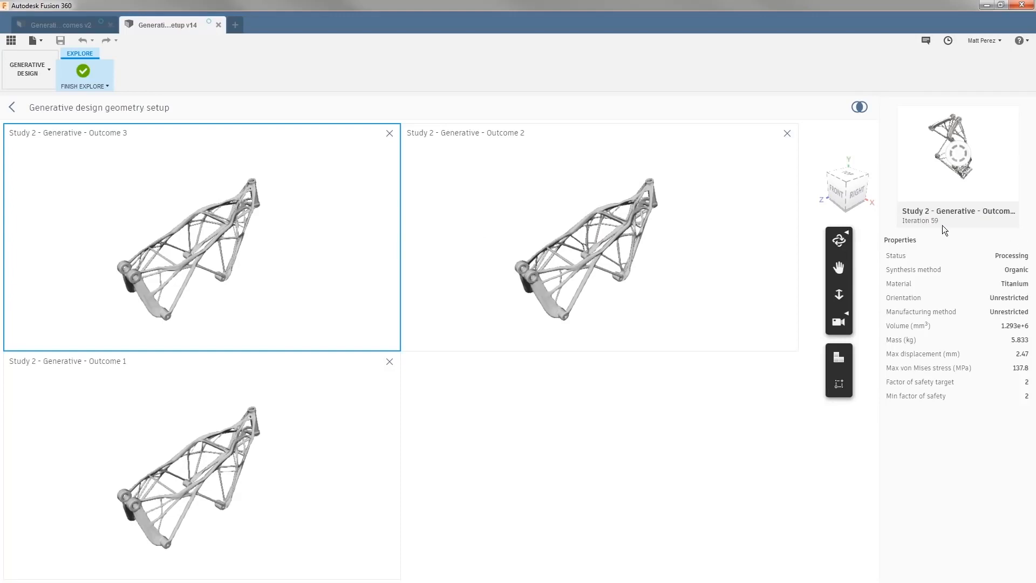
pyautogui.moveTo(949, 245)
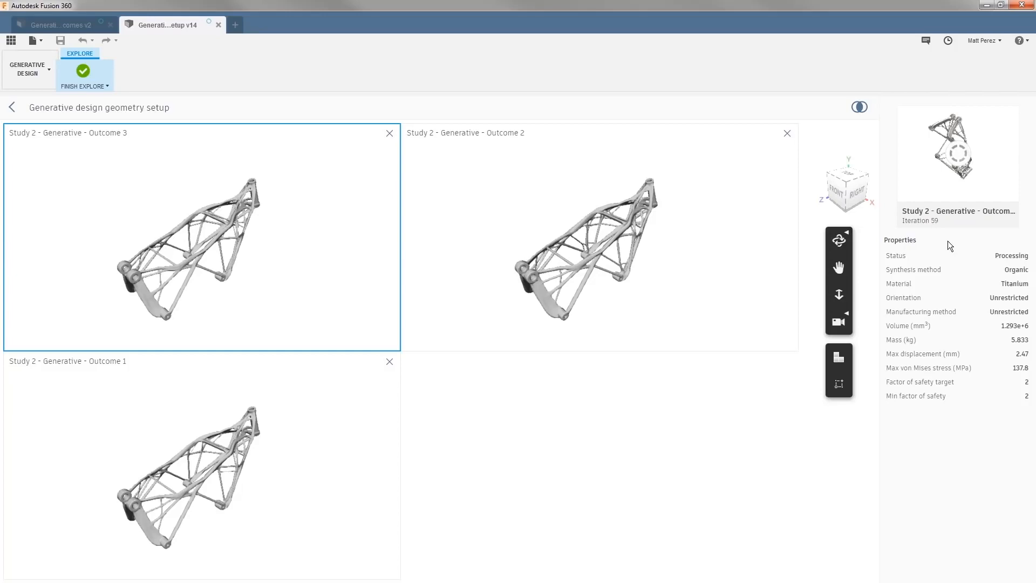
pyautogui.moveTo(999, 392)
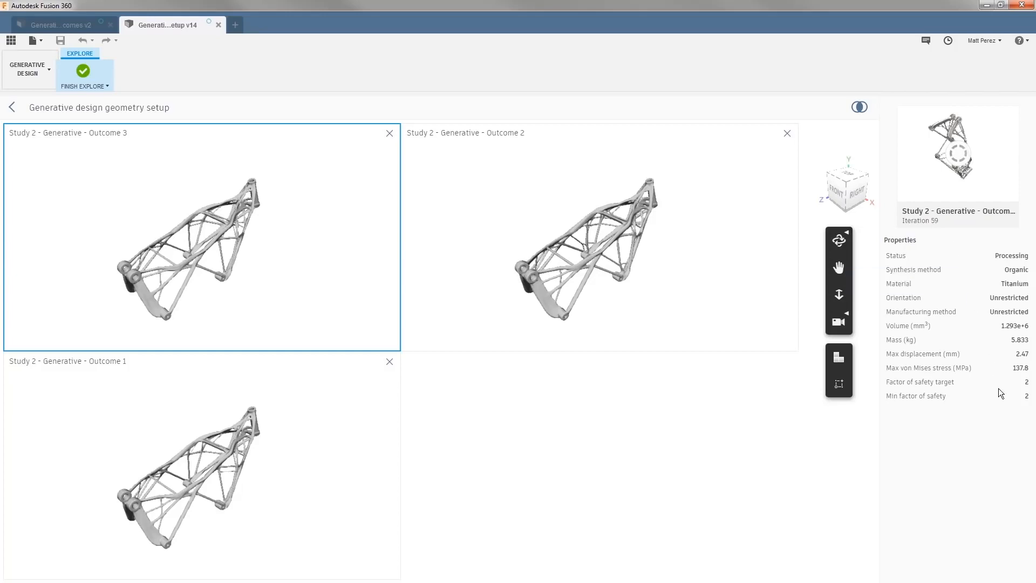
pyautogui.moveTo(991, 410)
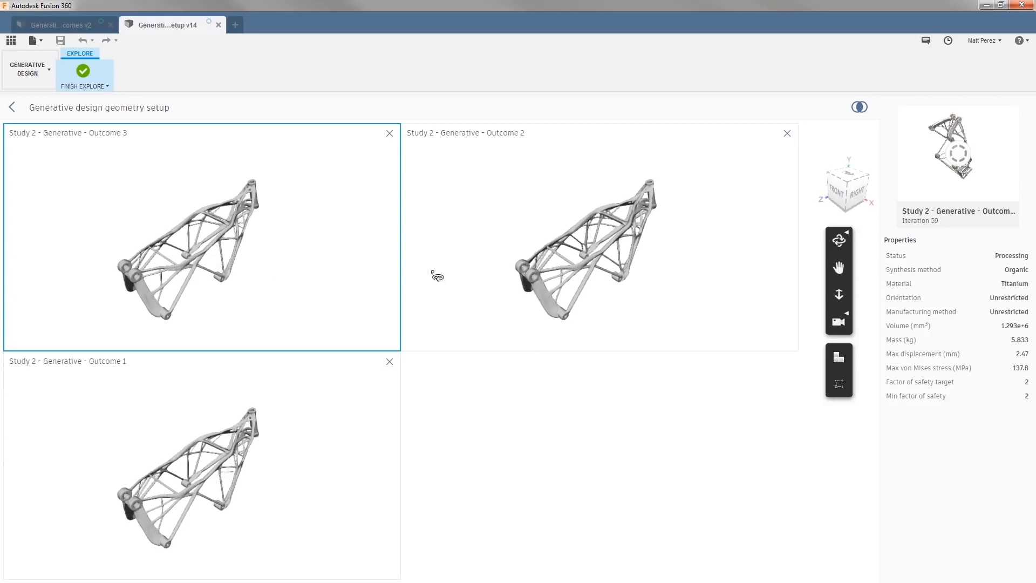
# Make Outcome 2's viewport active to show its converged steel properties at iteration 58.
pyautogui.click(598, 238)
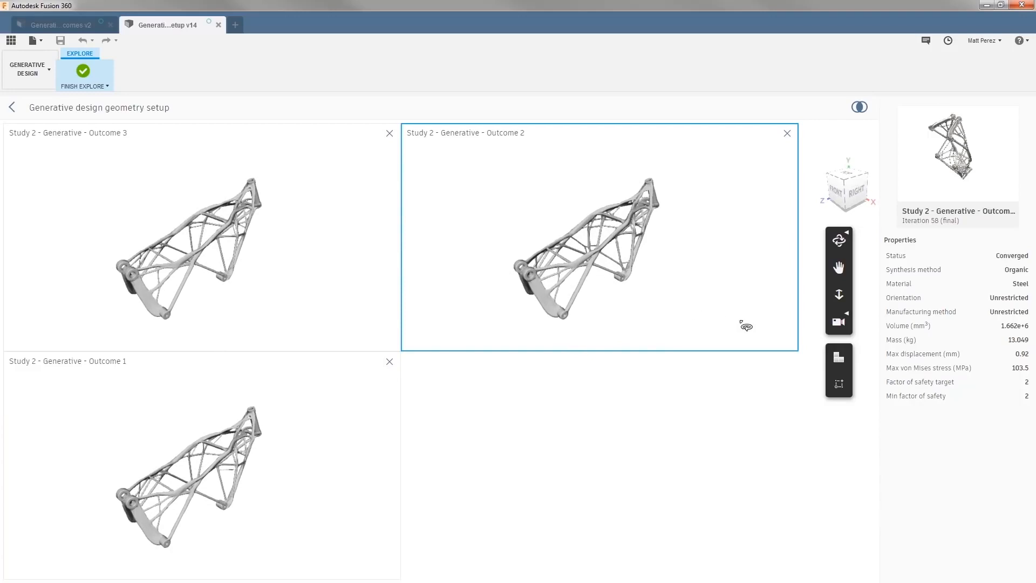
pyautogui.click(839, 358)
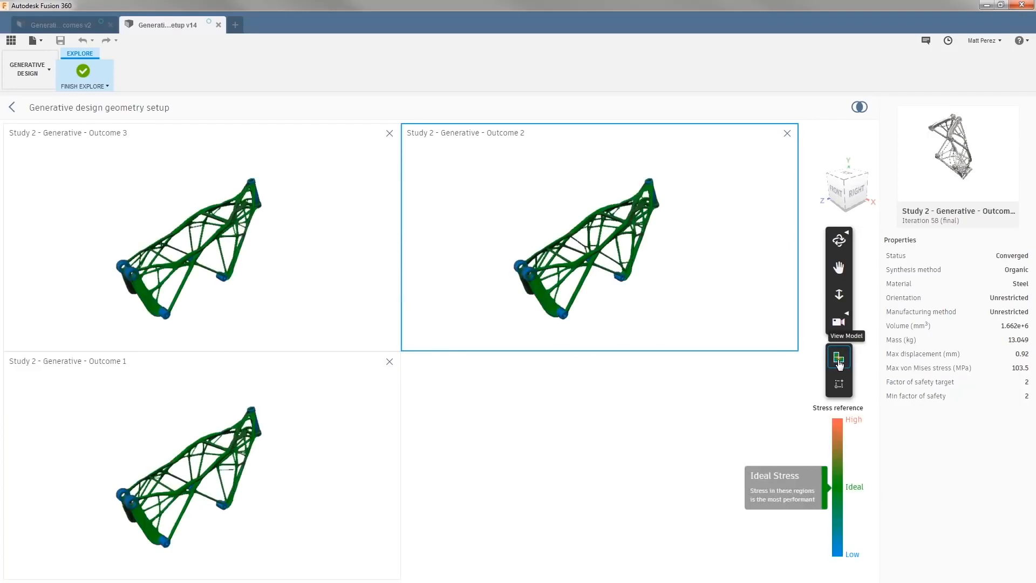
pyautogui.click(838, 357)
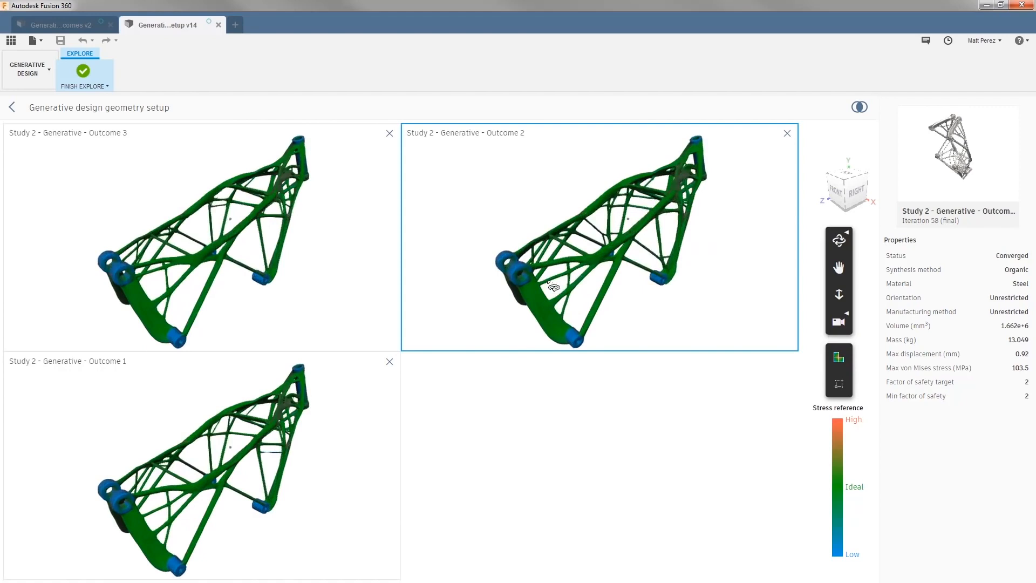
pyautogui.scroll(3)
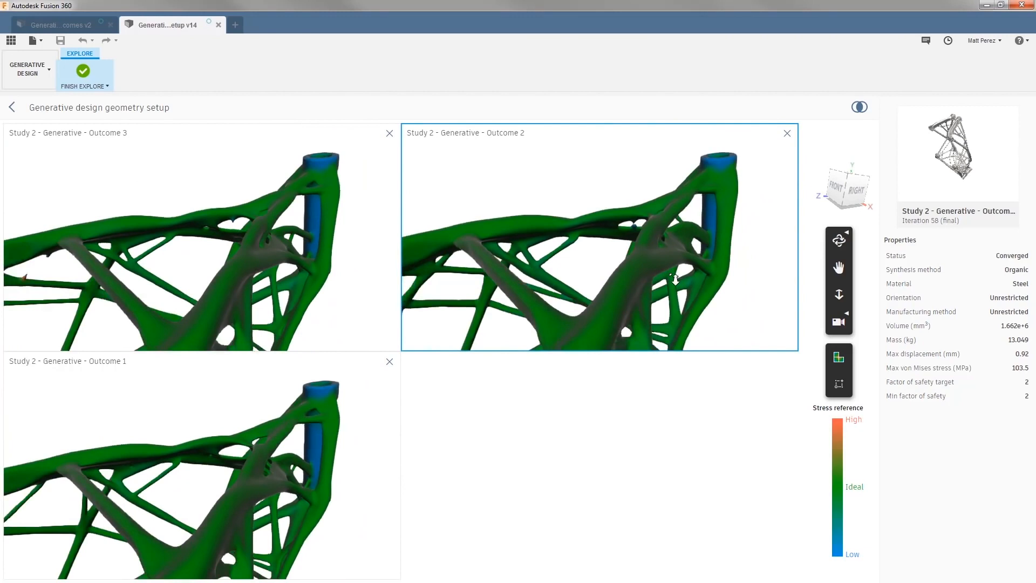
pyautogui.click(839, 383)
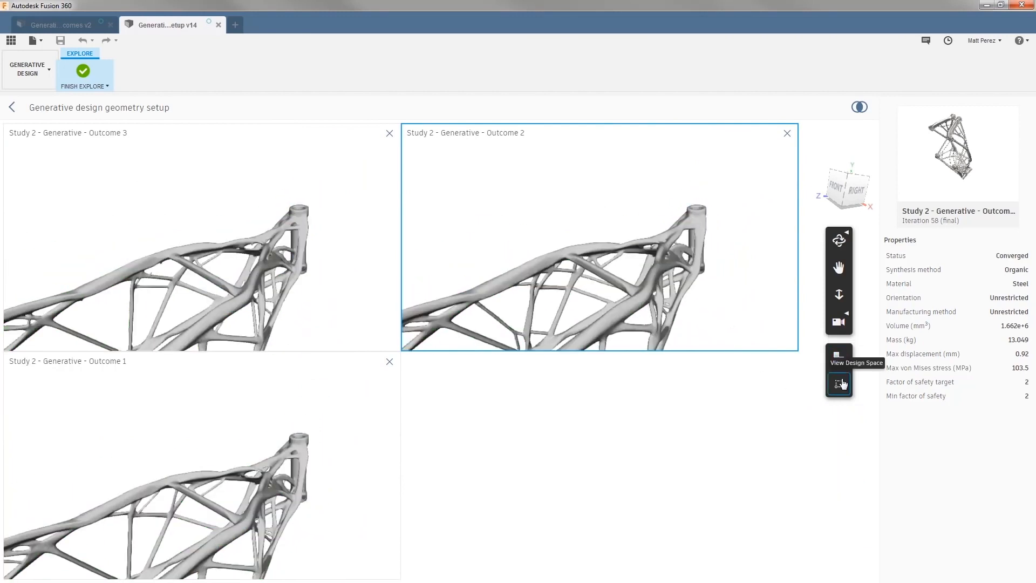
# Open Outcome 1, the aluminium frame, alone in the explore view with its Iterations slider.
pyautogui.click(840, 384)
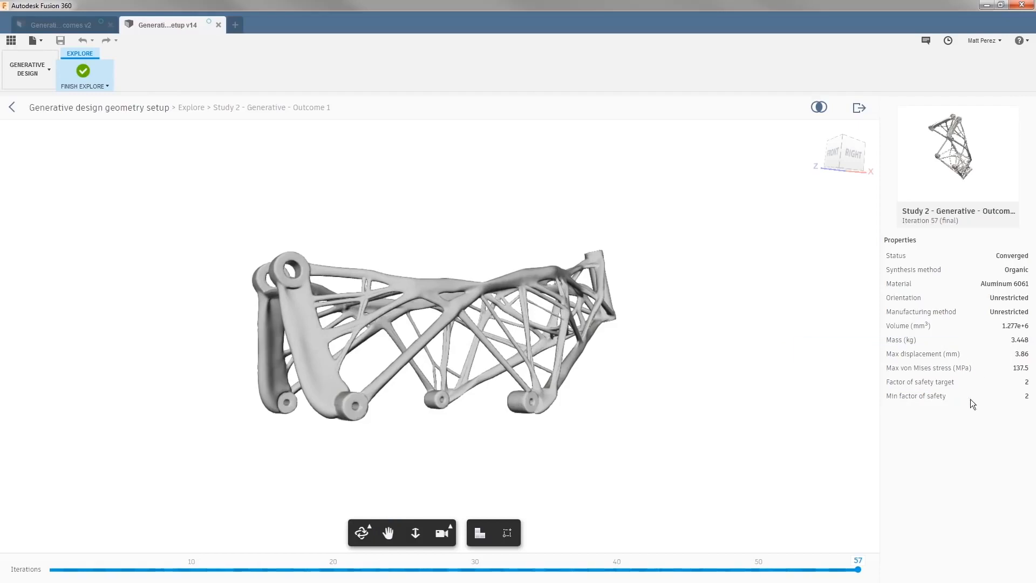
pyautogui.moveTo(968, 426)
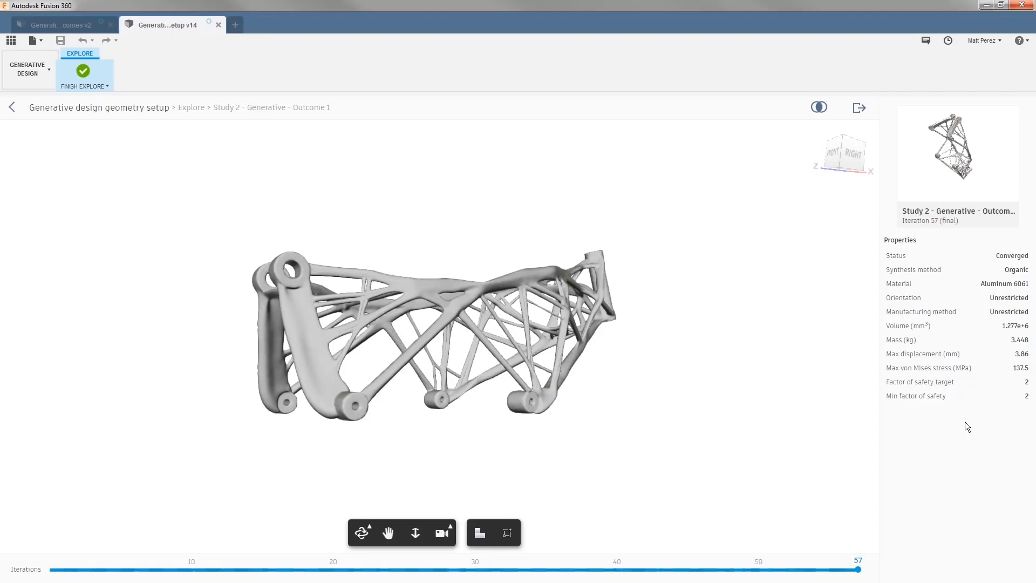
pyautogui.moveTo(858, 570)
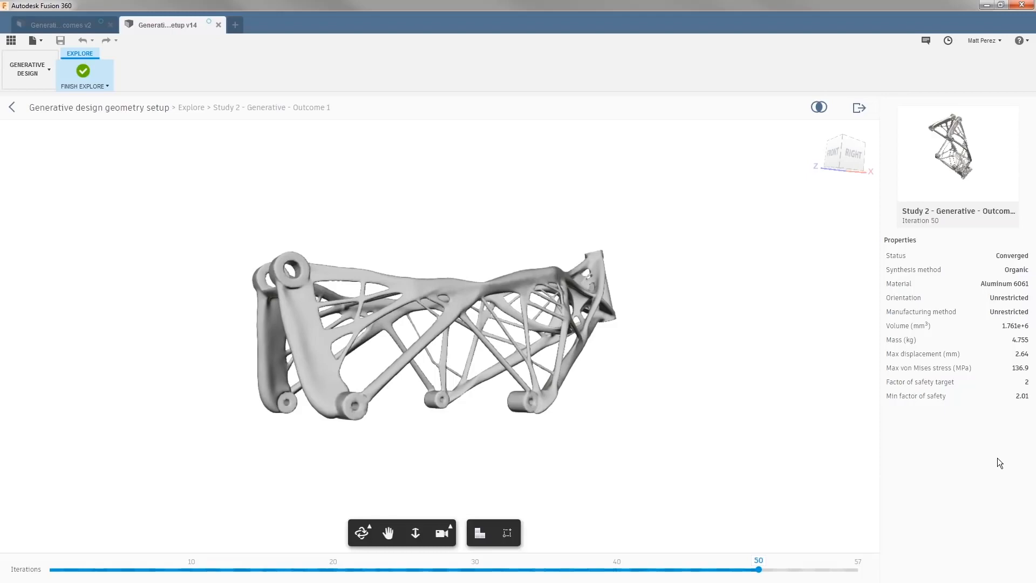
pyautogui.moveTo(621, 573)
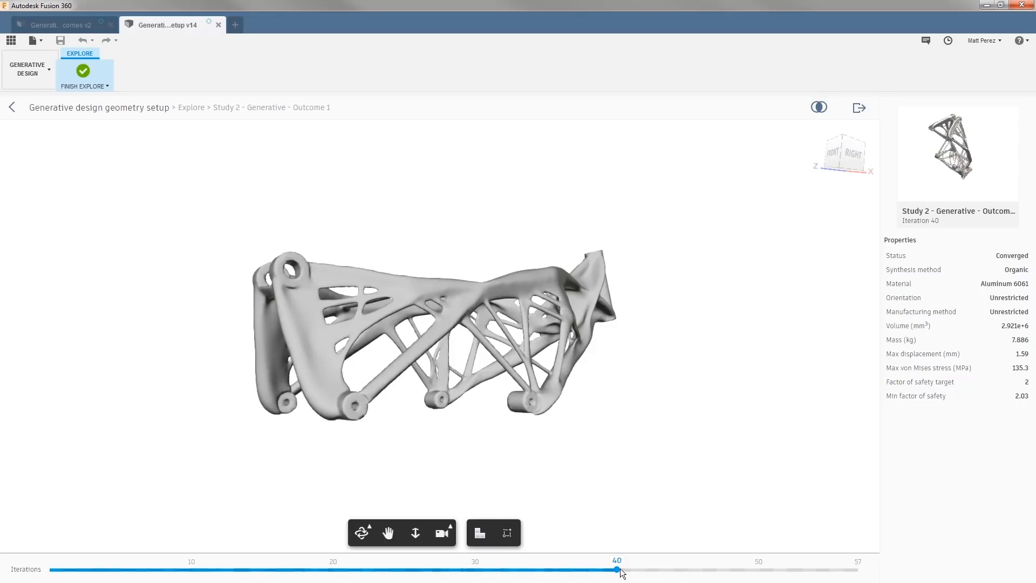
pyautogui.moveTo(990, 470)
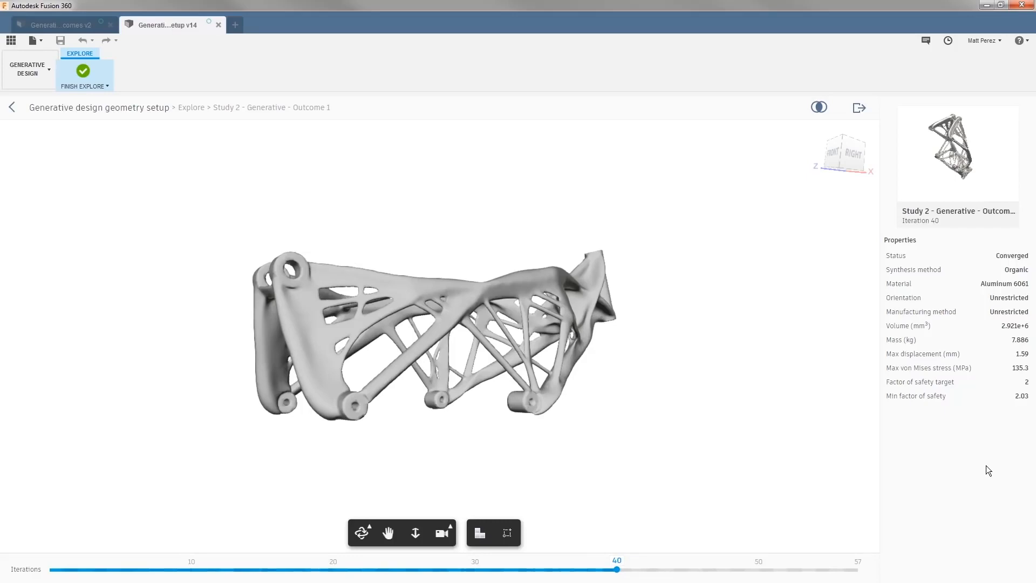
pyautogui.moveTo(761, 494)
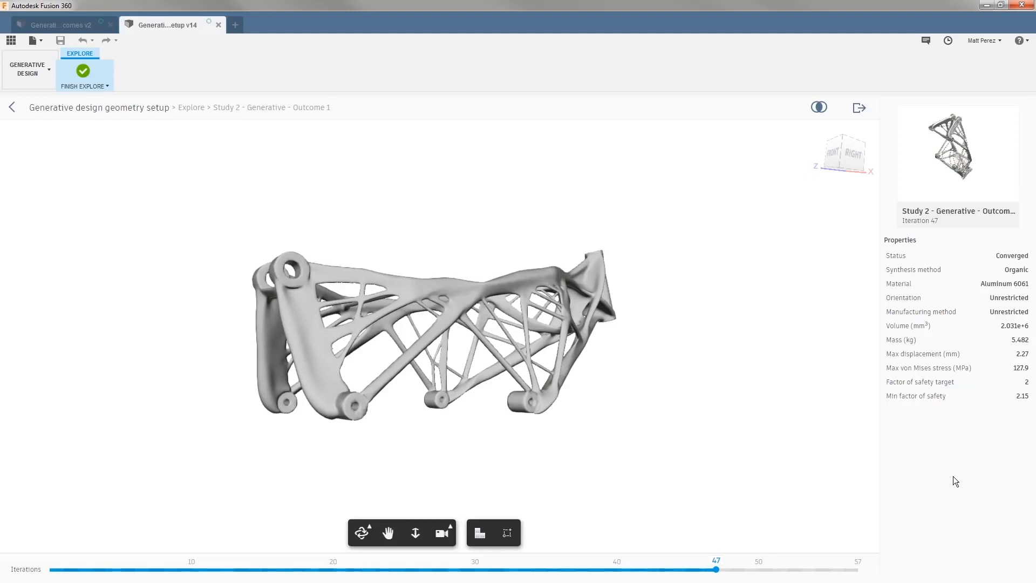
pyautogui.moveTo(946, 478)
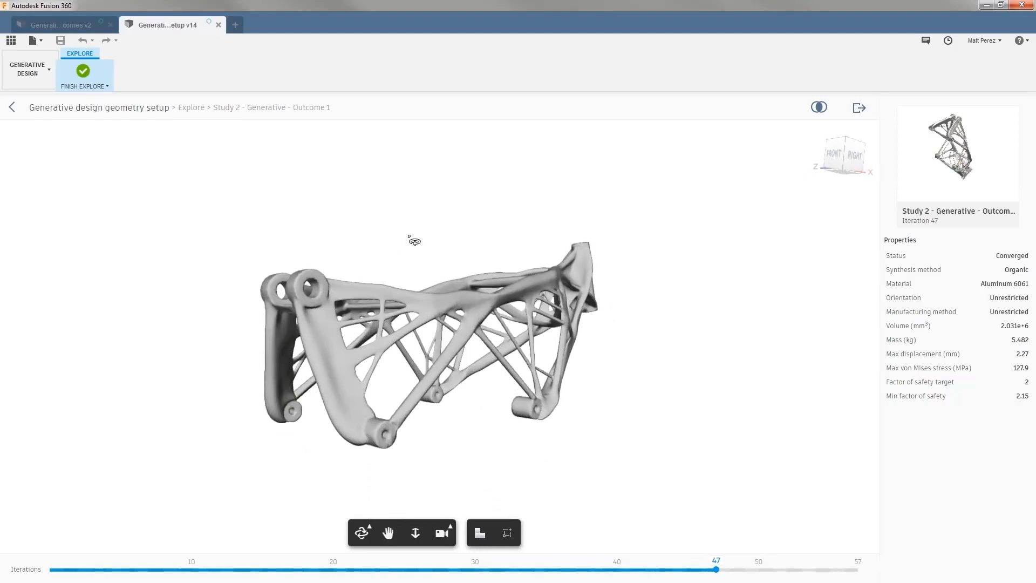
# Create a new design from Outcome 1 at iteration 47, then check and close the Job Status dialog.
pyautogui.click(859, 106)
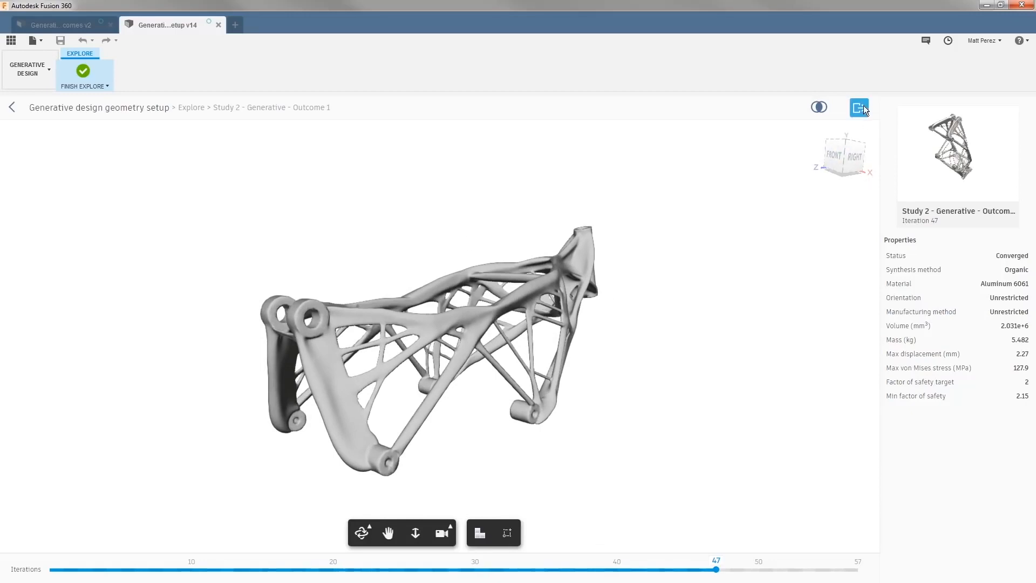
pyautogui.click(859, 107)
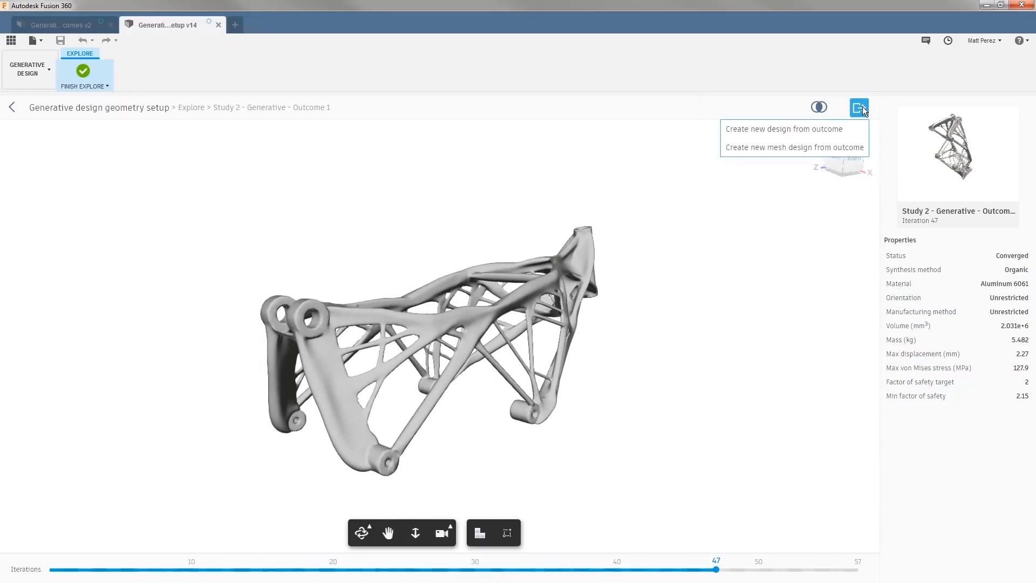
pyautogui.click(784, 128)
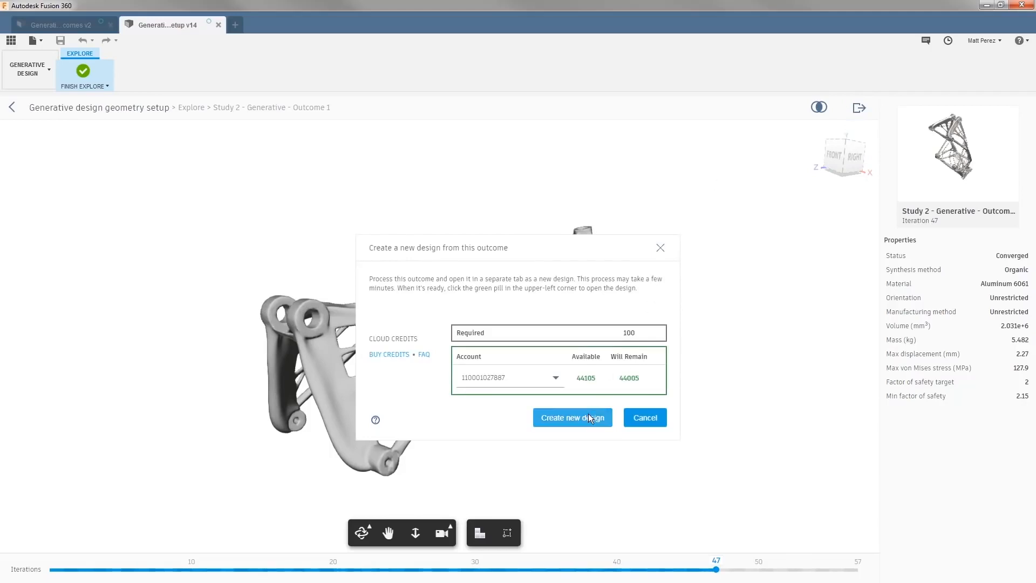
pyautogui.click(573, 417)
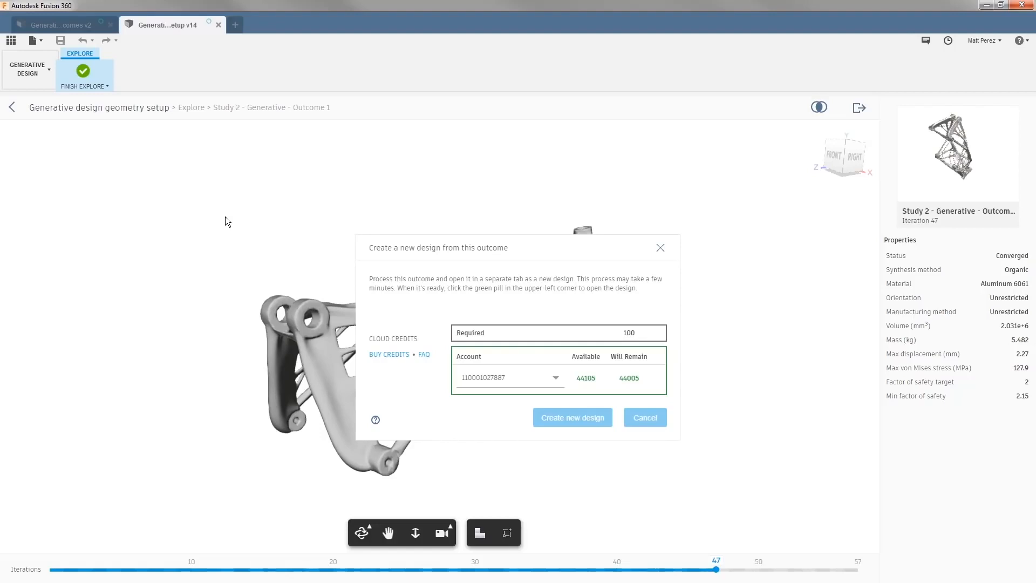
pyautogui.click(572, 417)
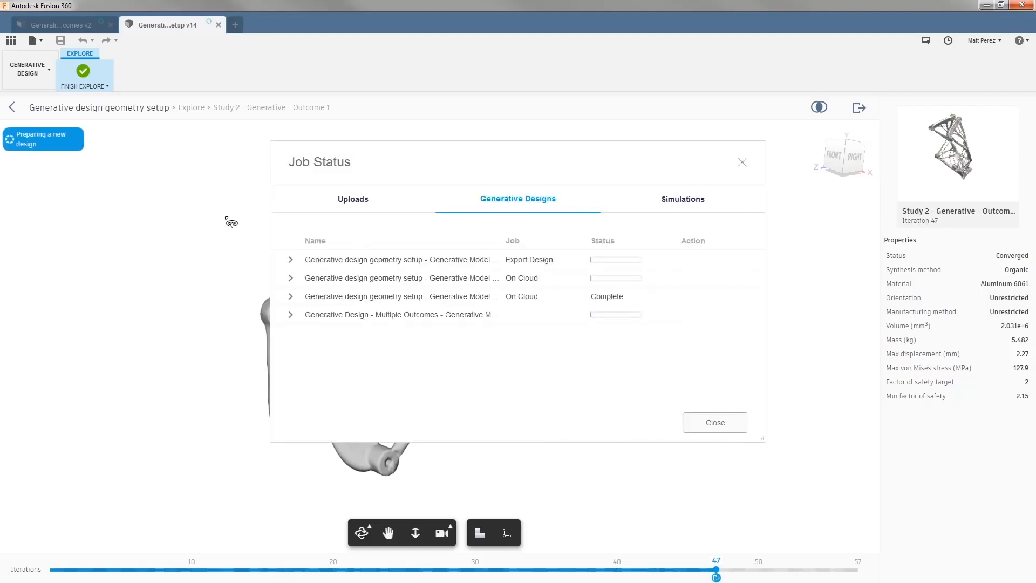
pyautogui.click(715, 422)
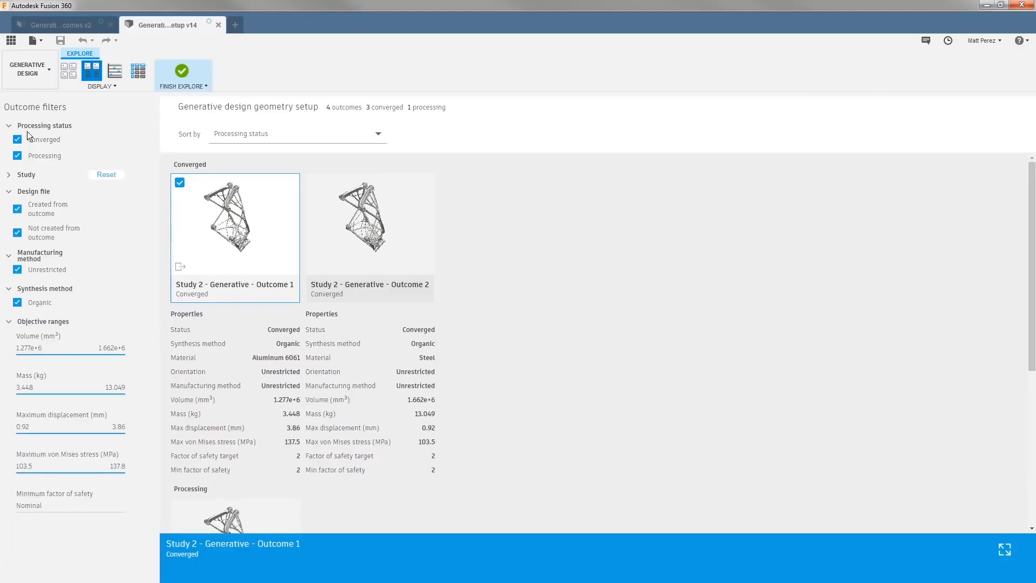
pyautogui.moveTo(114, 72)
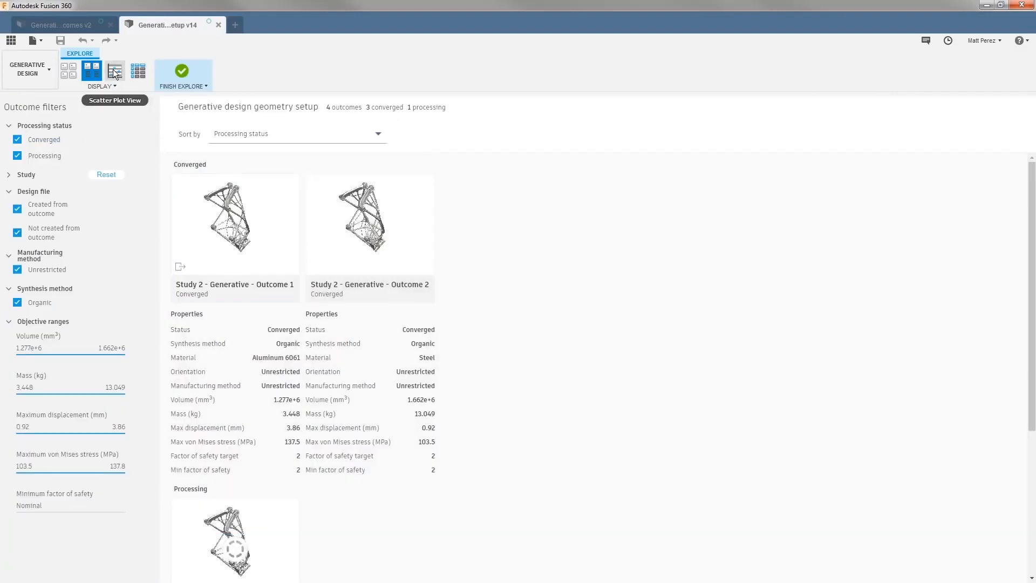
# Switch to the scatter plot and inspect the aluminium and titanium outcomes' properties.
pyautogui.click(114, 71)
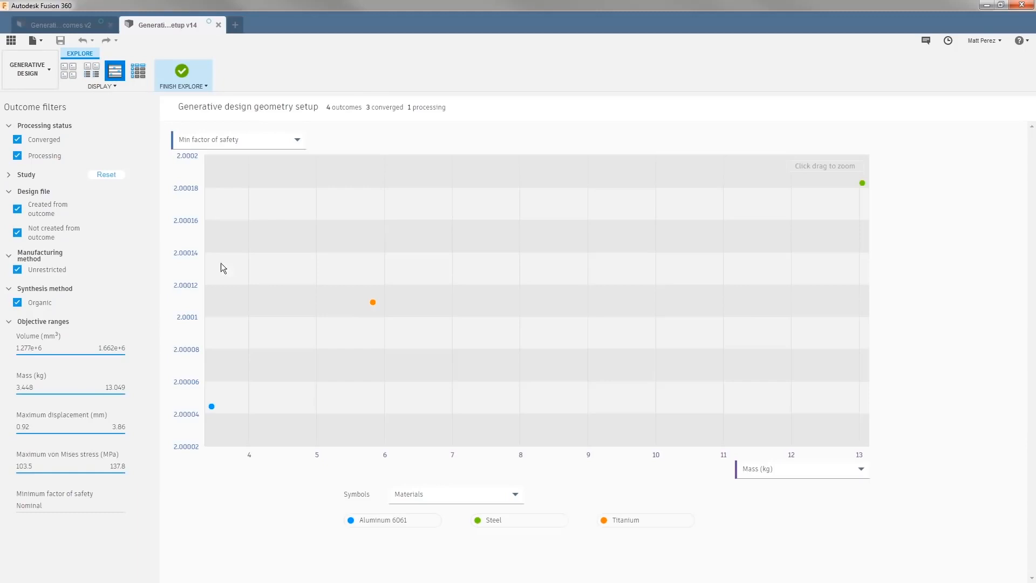
pyautogui.click(212, 406)
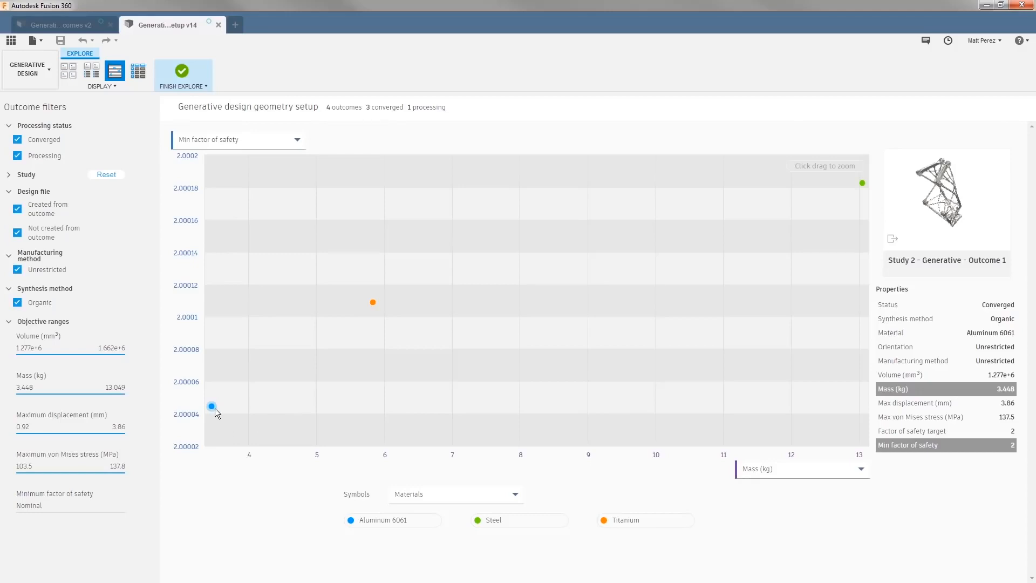
pyautogui.moveTo(213, 414)
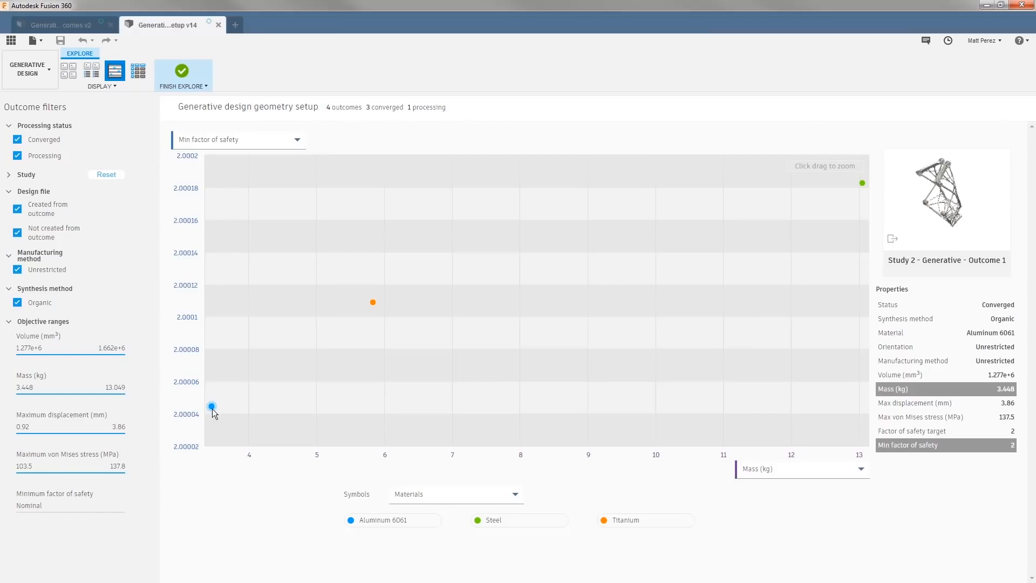
pyautogui.moveTo(224, 405)
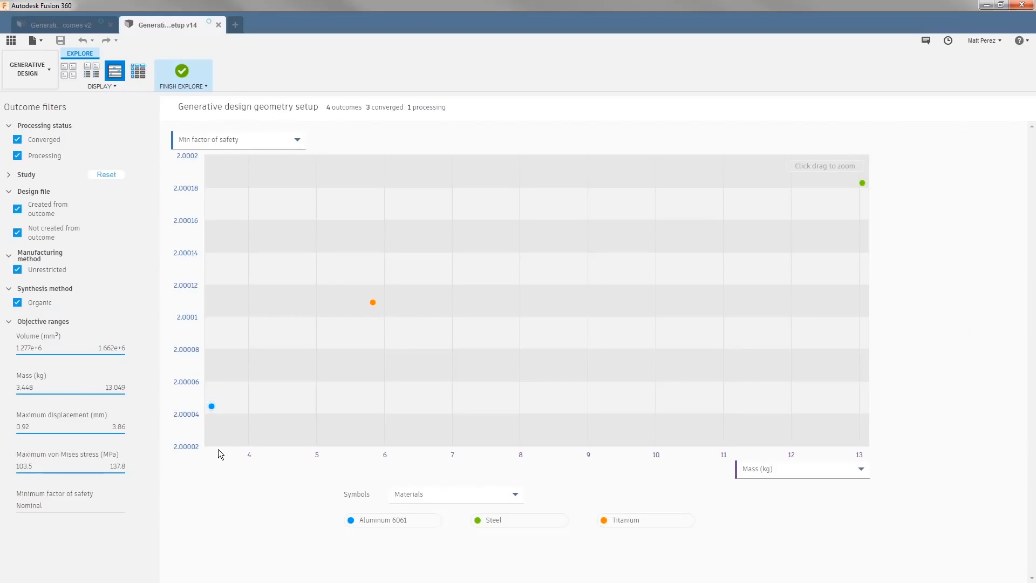
pyautogui.click(212, 406)
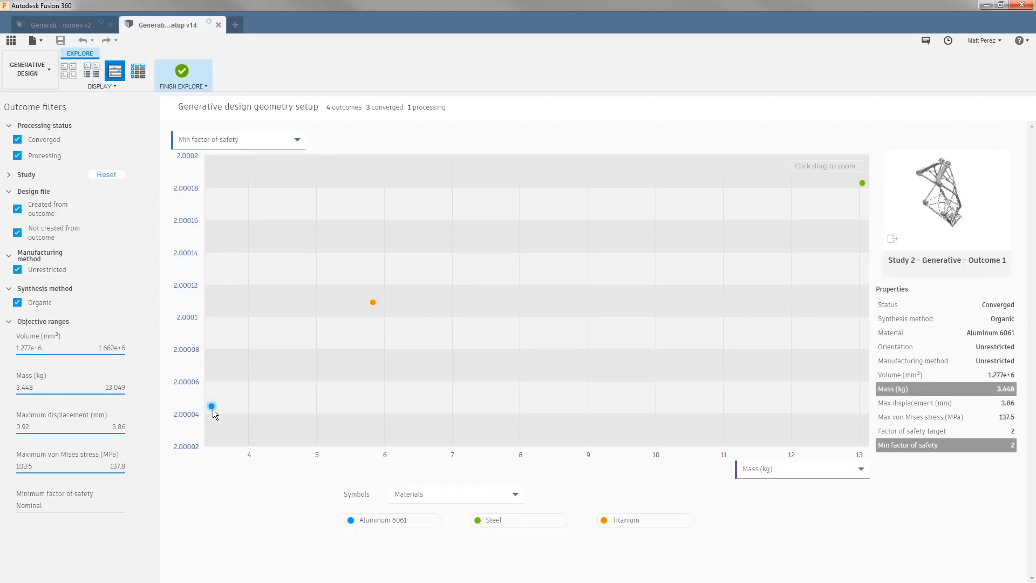
pyautogui.click(372, 303)
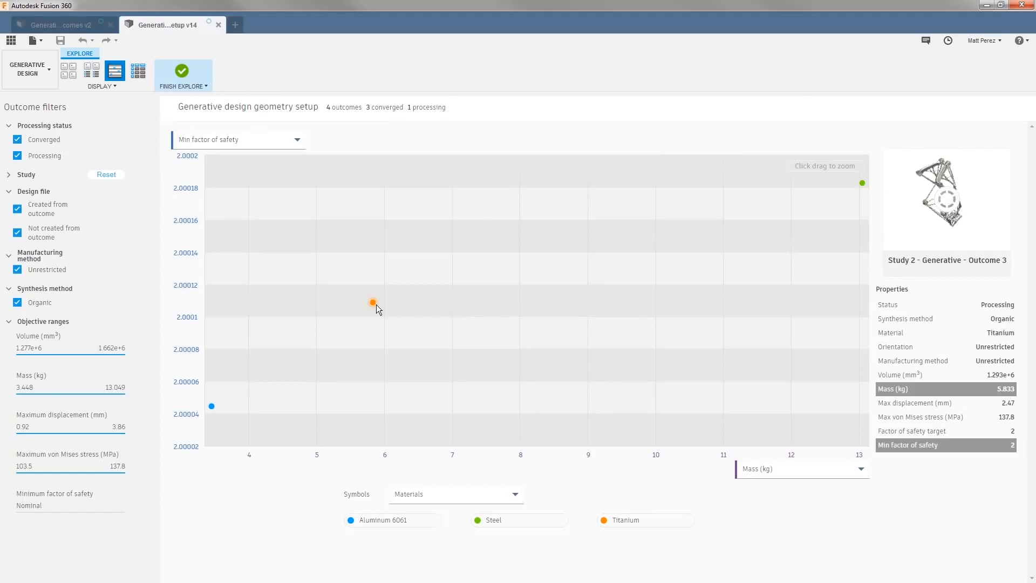
# Change the scatter plot's horizontal axis to Volume.
pyautogui.click(862, 183)
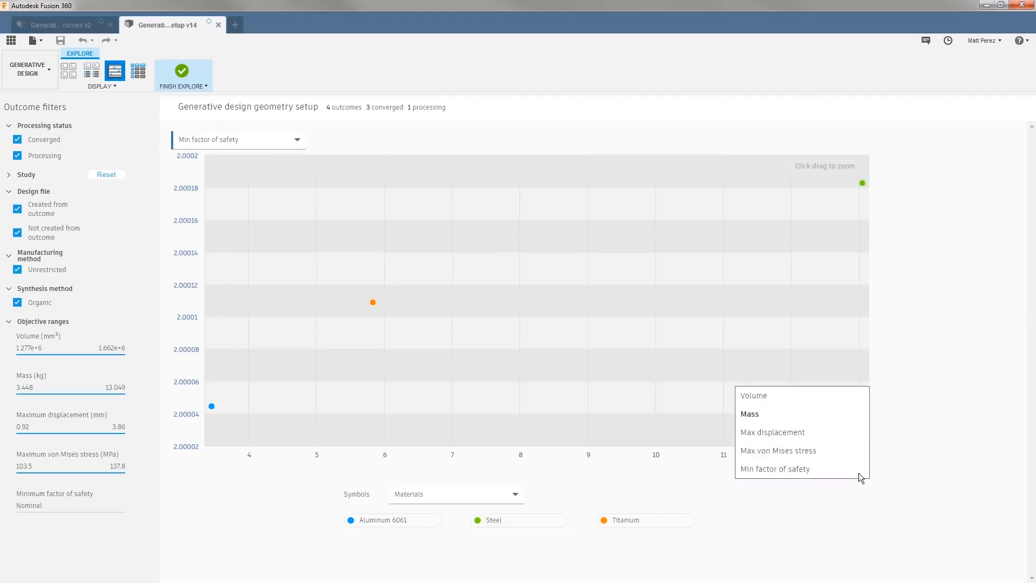
pyautogui.click(754, 395)
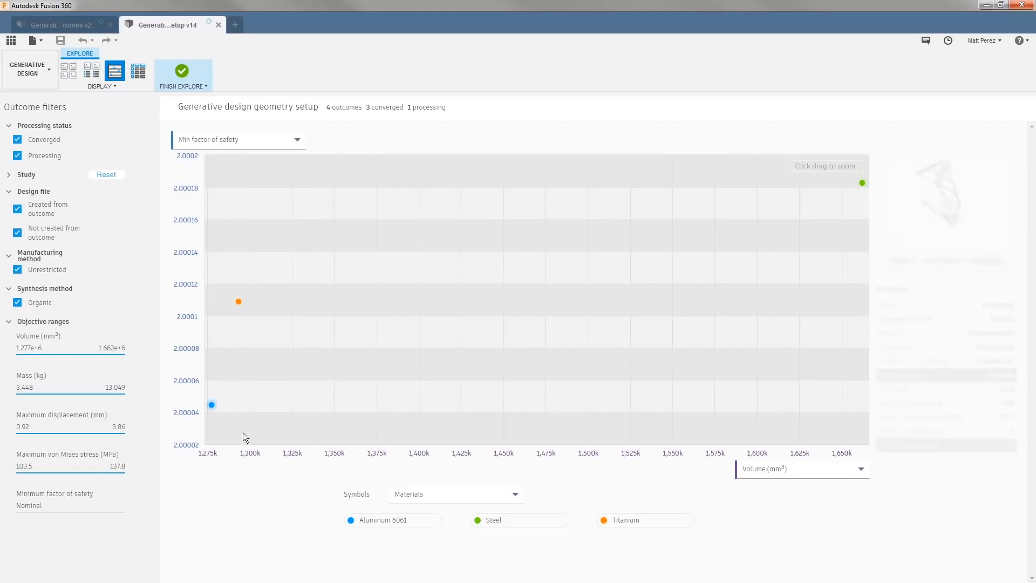
# Check the titanium and steel outcomes' volumes, then plot Max displacement on the horizontal axis.
pyautogui.click(238, 301)
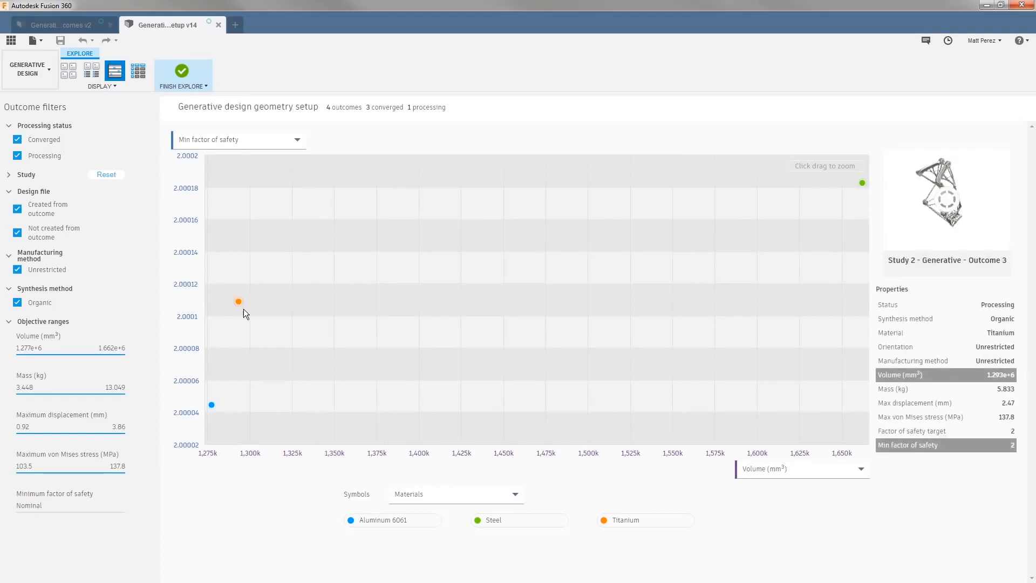
pyautogui.click(863, 182)
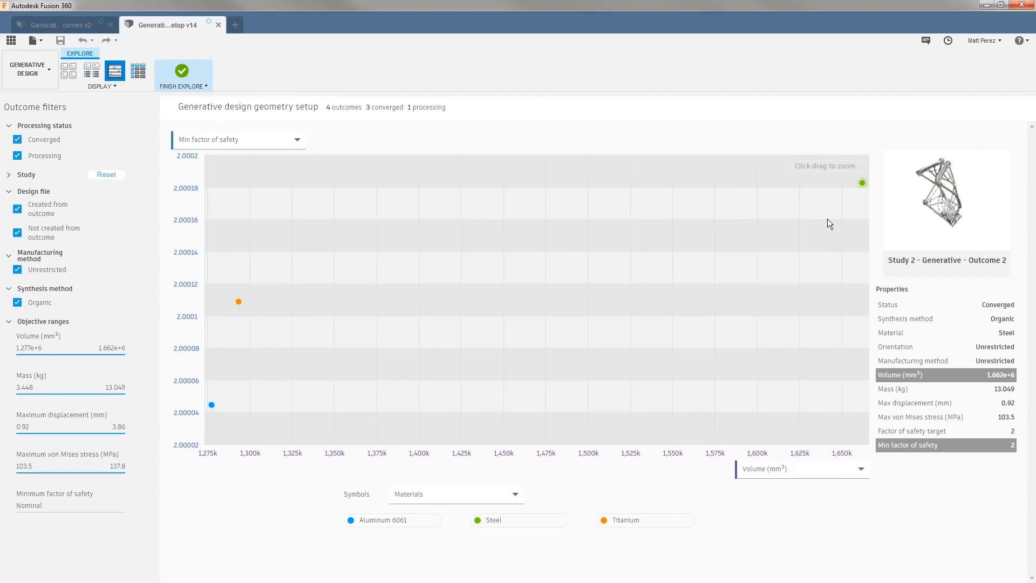
pyautogui.click(859, 468)
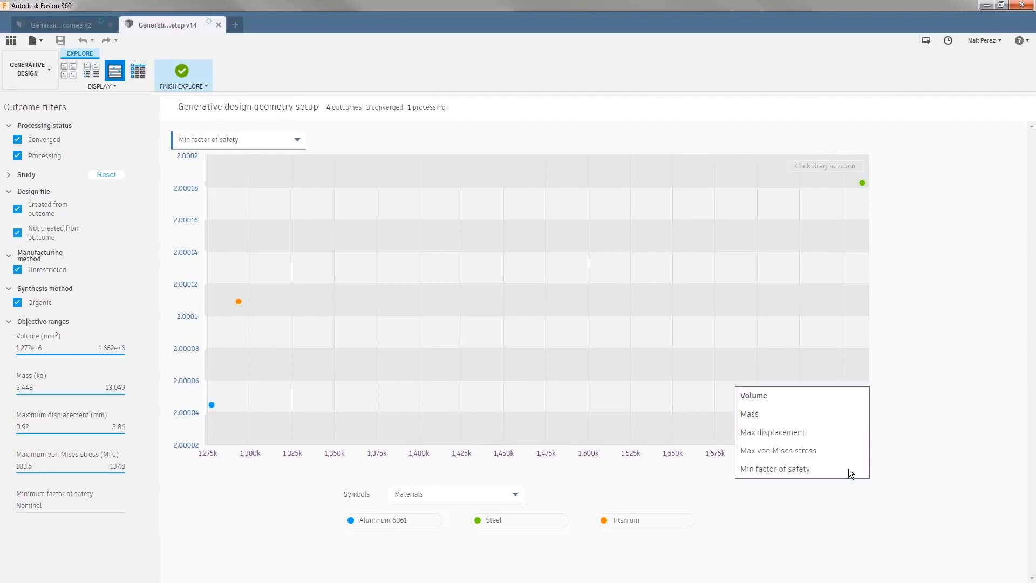
pyautogui.click(772, 432)
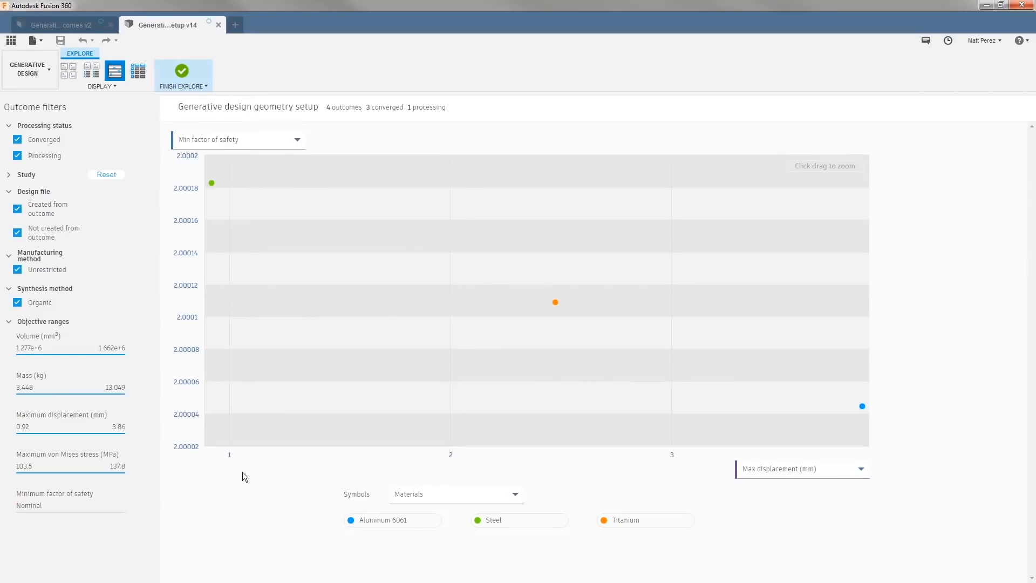
pyautogui.moveTo(734, 497)
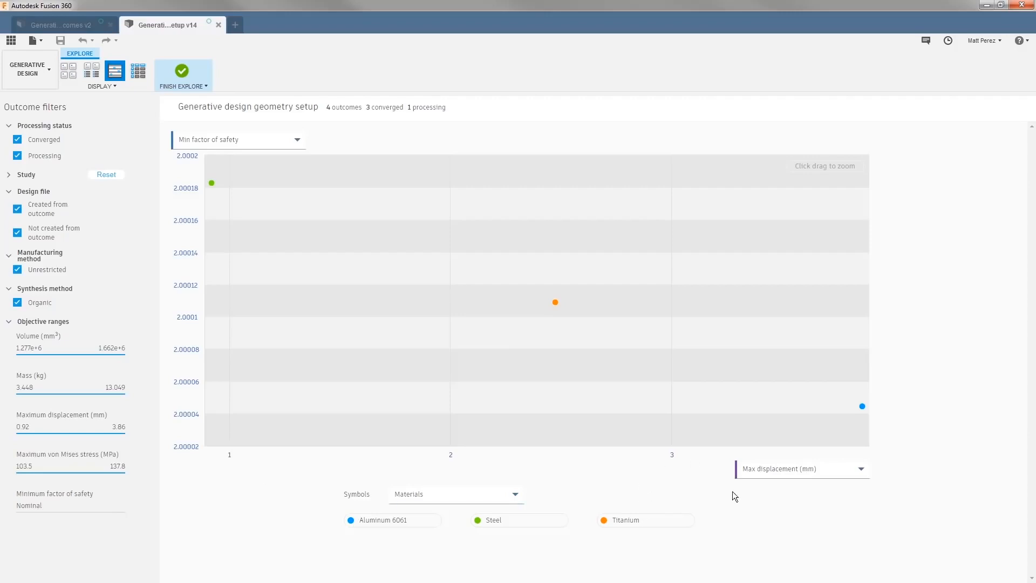
pyautogui.moveTo(225, 472)
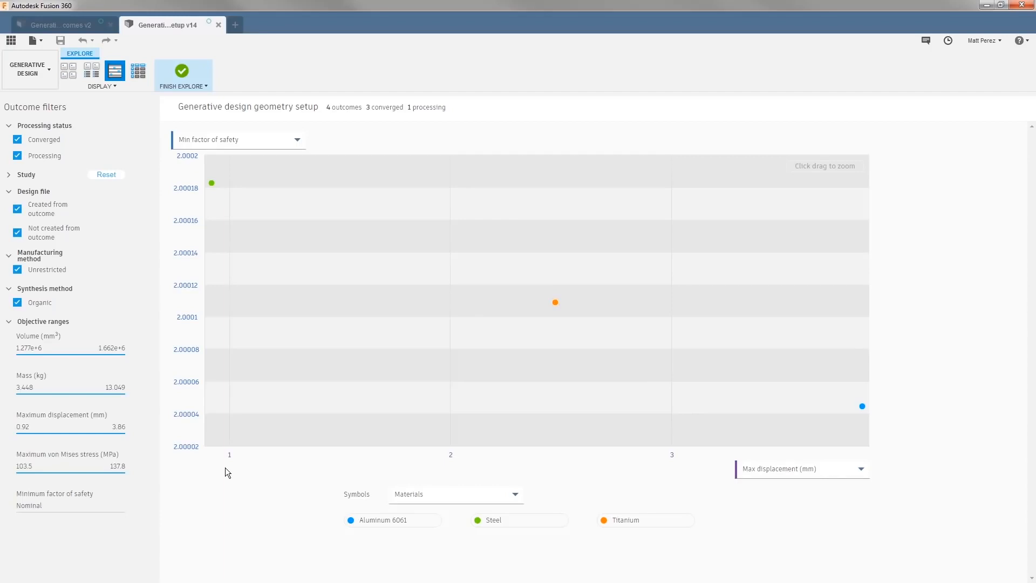
pyautogui.moveTo(139, 71)
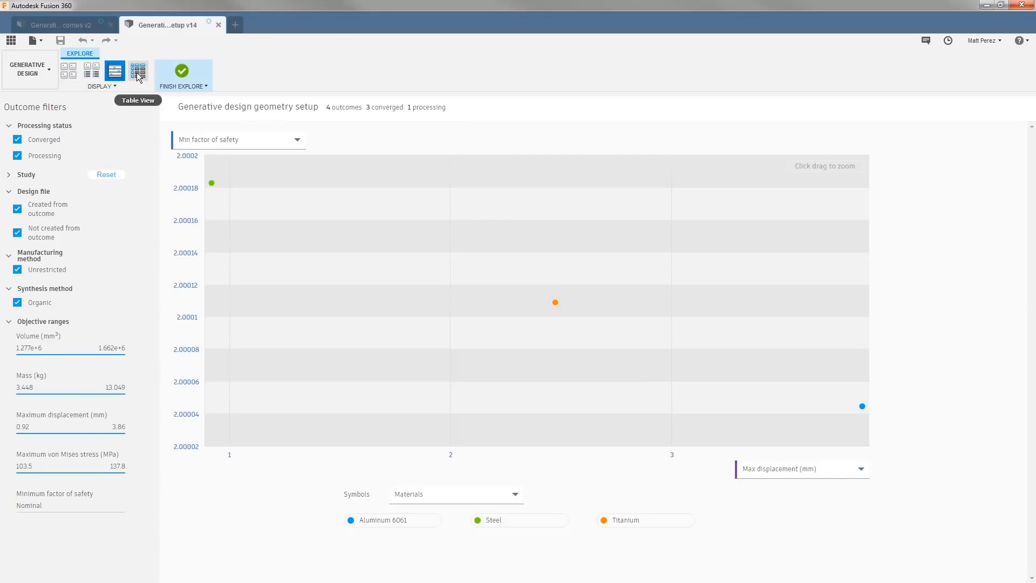
# View the outcomes as a table, then return to thumbnail property cards and scroll through them.
pyautogui.click(137, 72)
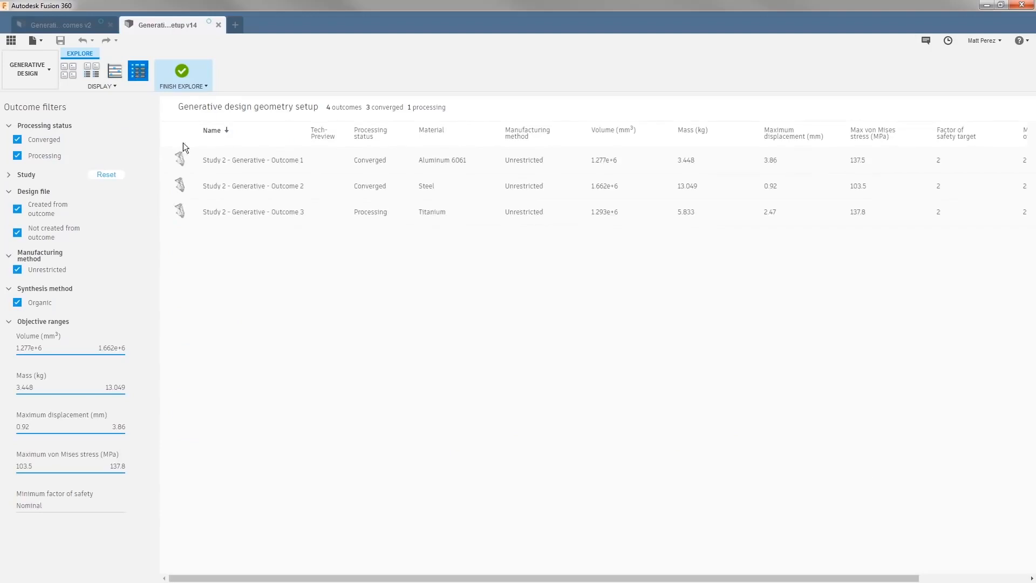
pyautogui.moveTo(343, 516)
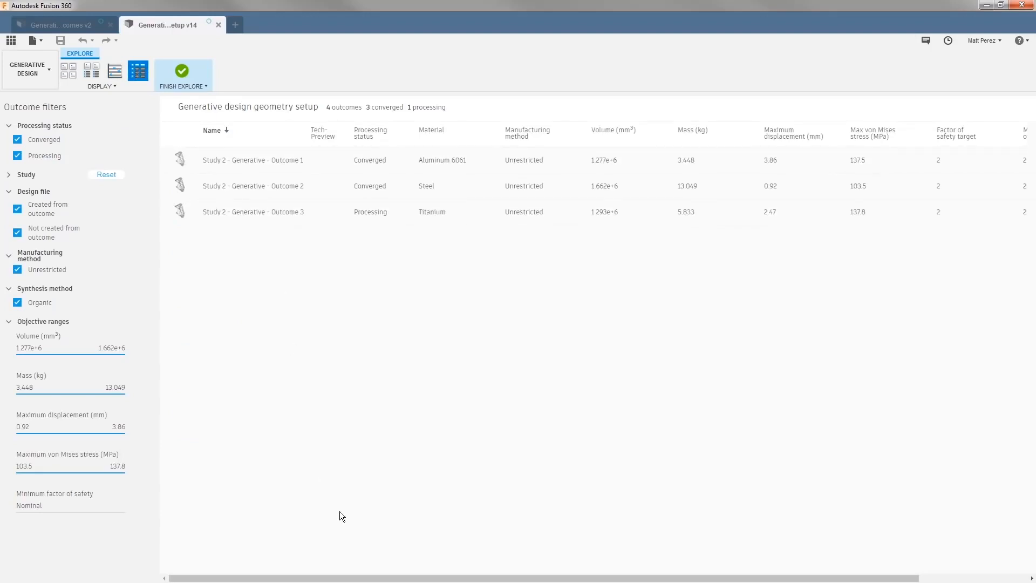
pyautogui.moveTo(64, 69)
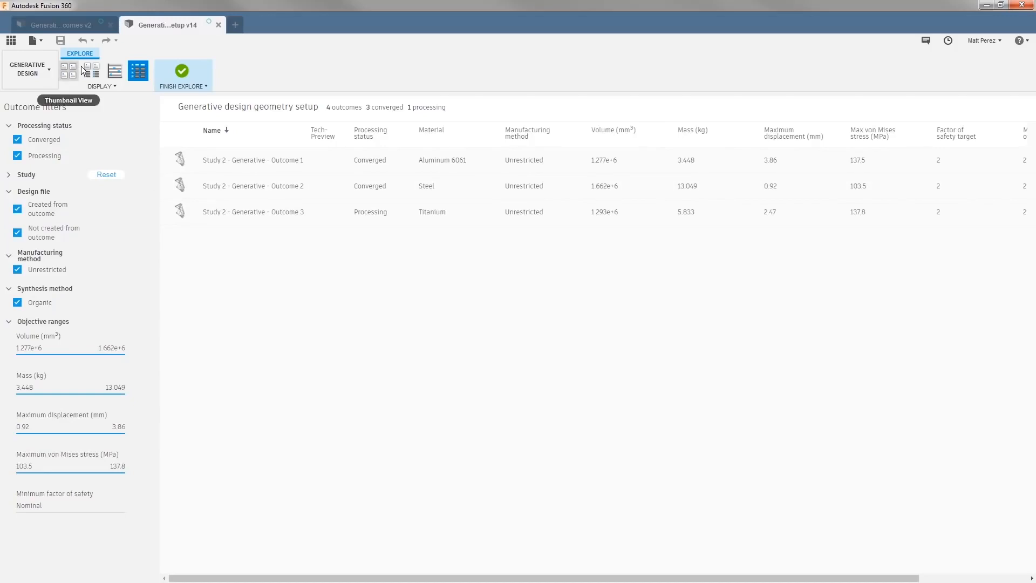
pyautogui.click(91, 72)
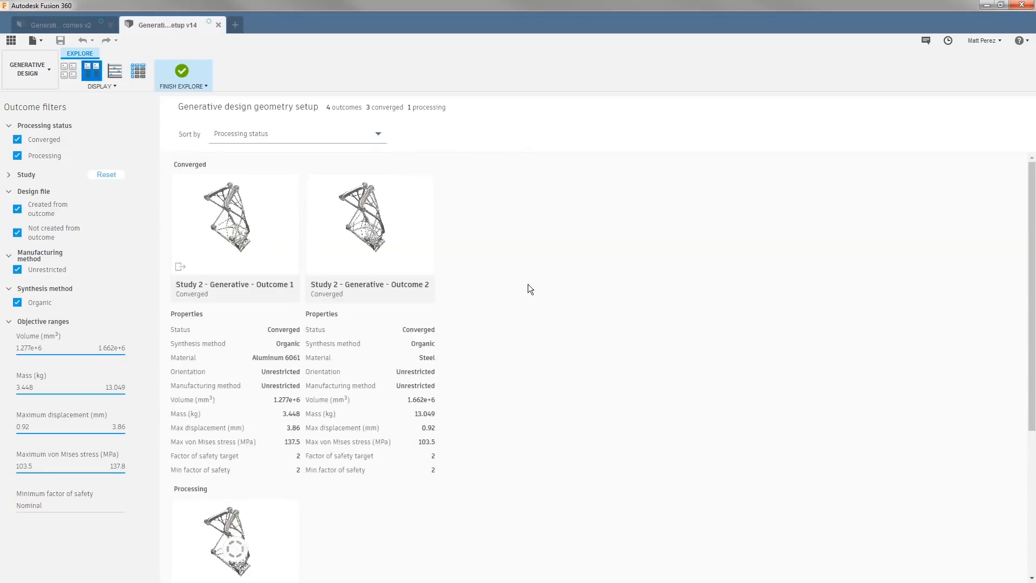
pyautogui.scroll(-3)
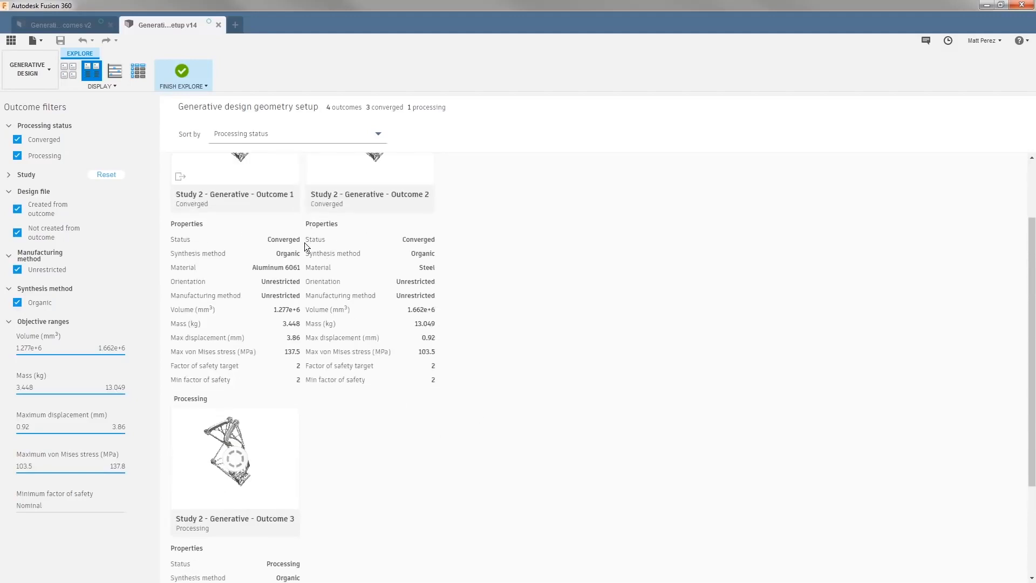
pyautogui.moveTo(349, 395)
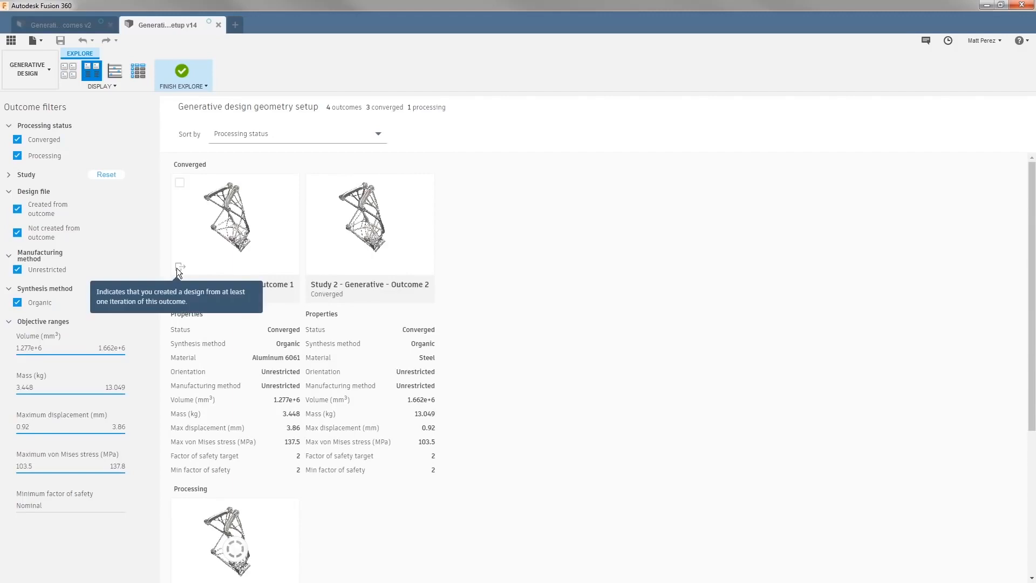
pyautogui.moveTo(222, 258)
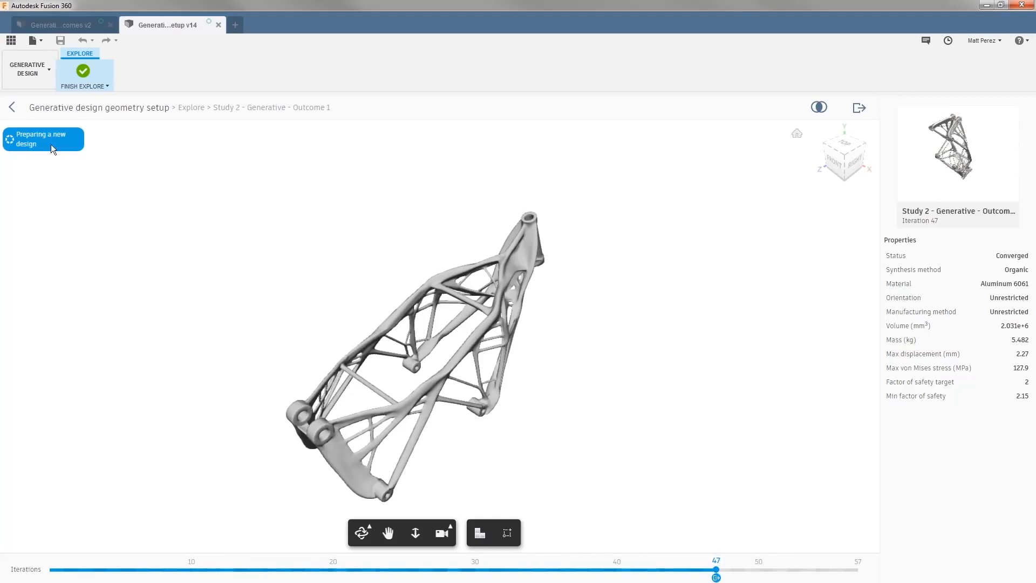
pyautogui.moveTo(124, 170)
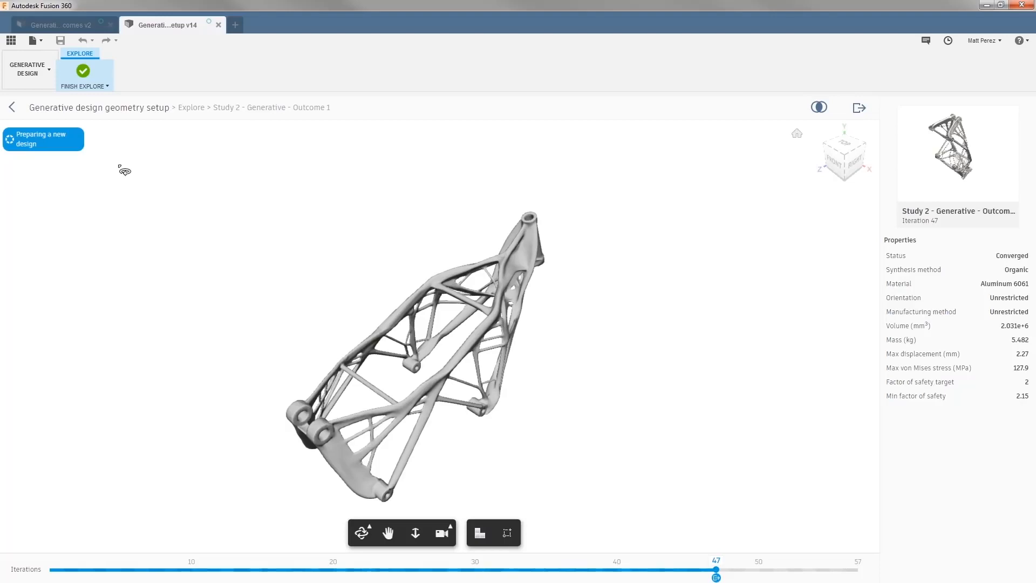
pyautogui.moveTo(104, 139)
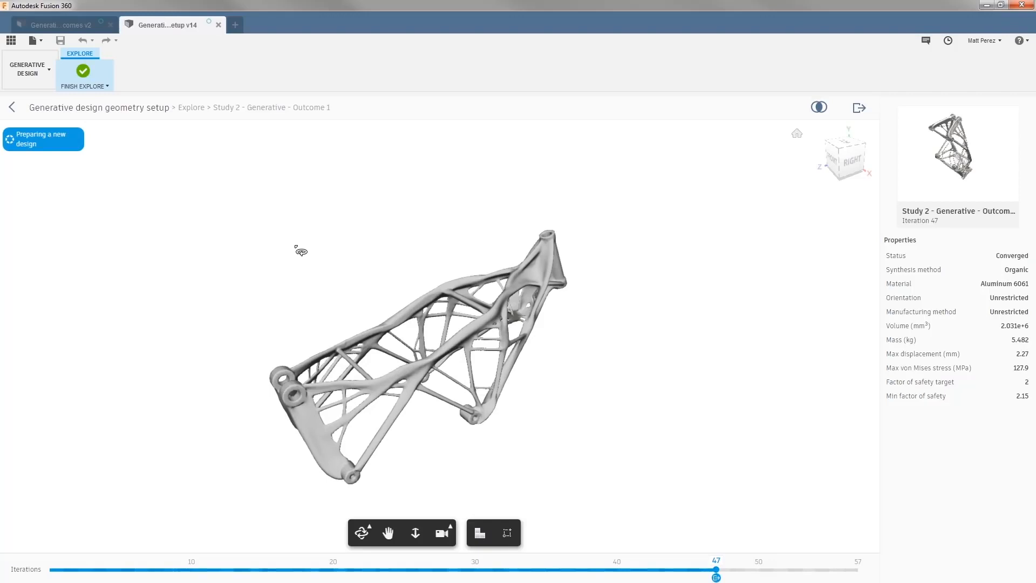
pyautogui.moveTo(58, 150)
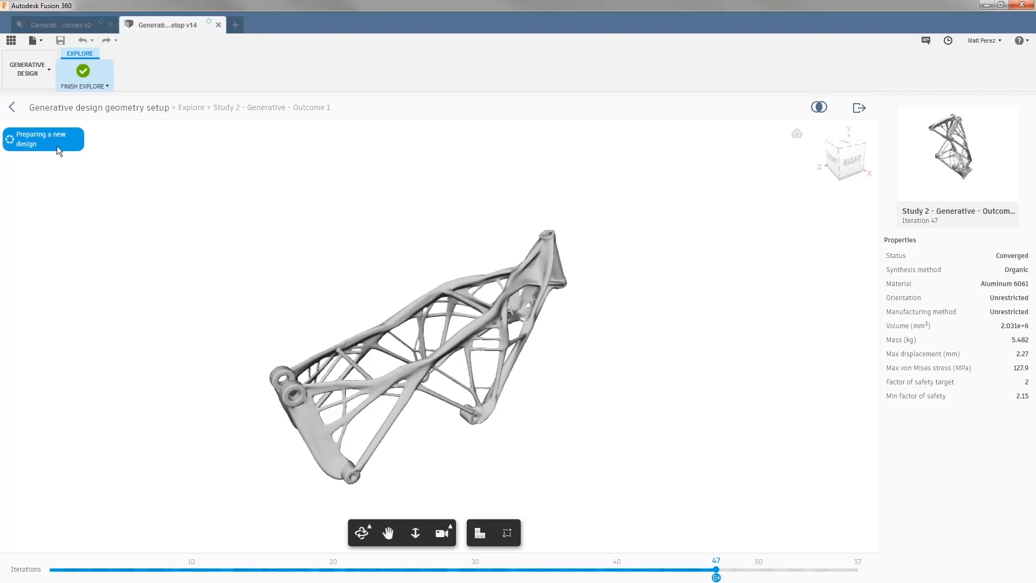